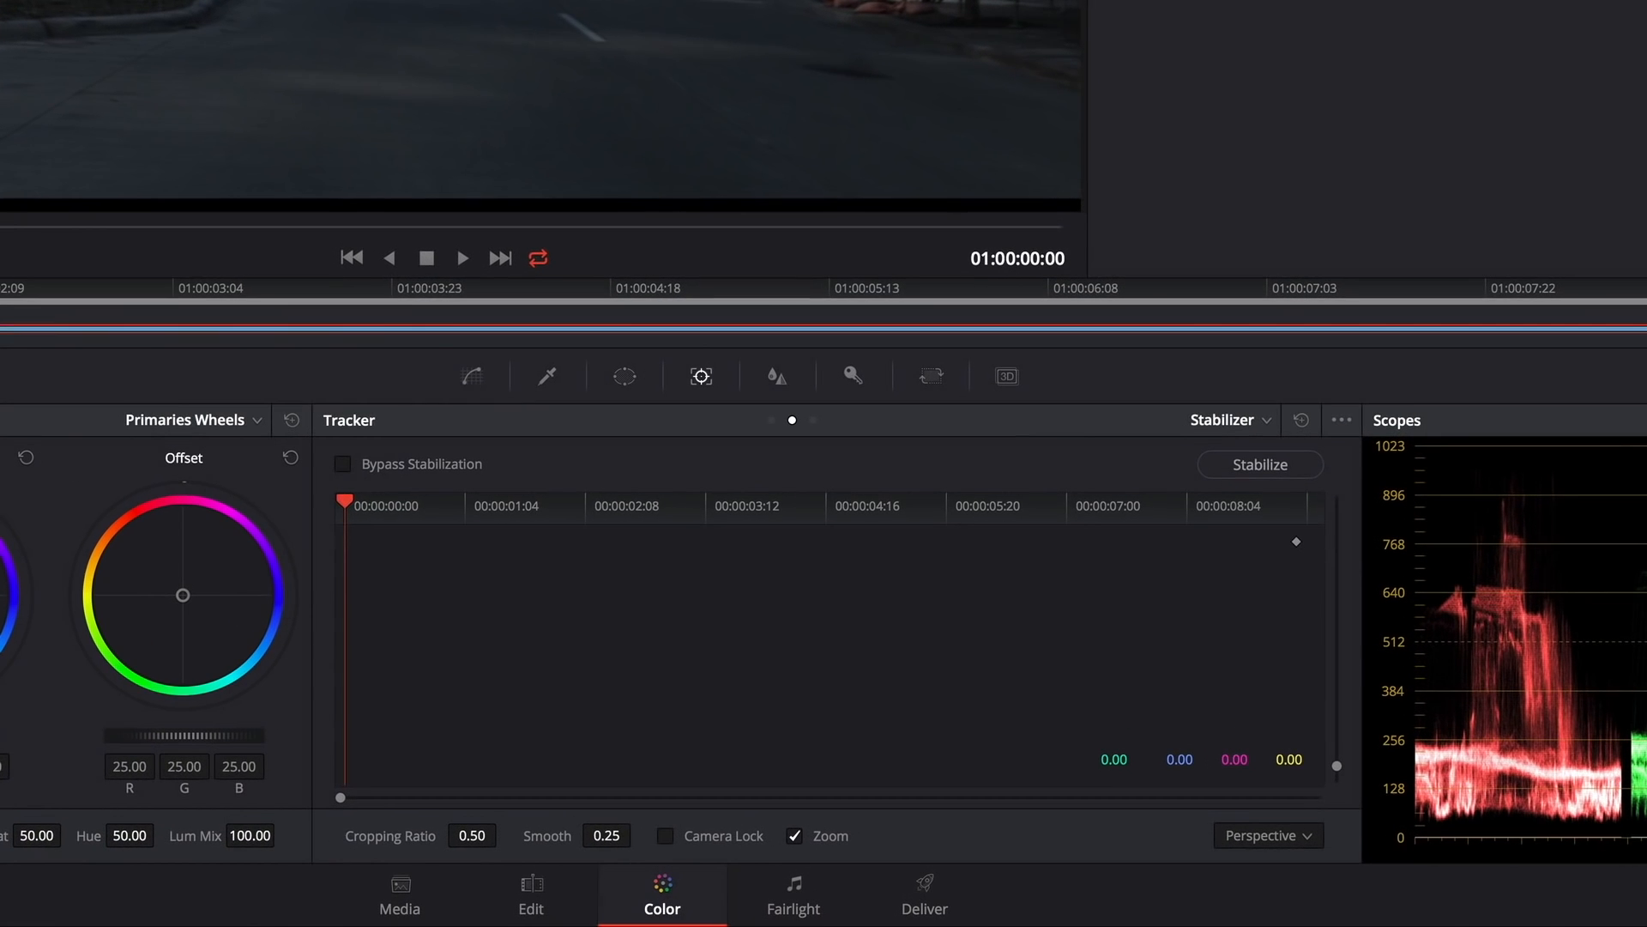
Keep the Tracker in Stabilizer mode and compare classic versus newer stabilizer controls, settling on the newer ones.
{"action": "left_click", "coordinate": [1232, 419]}
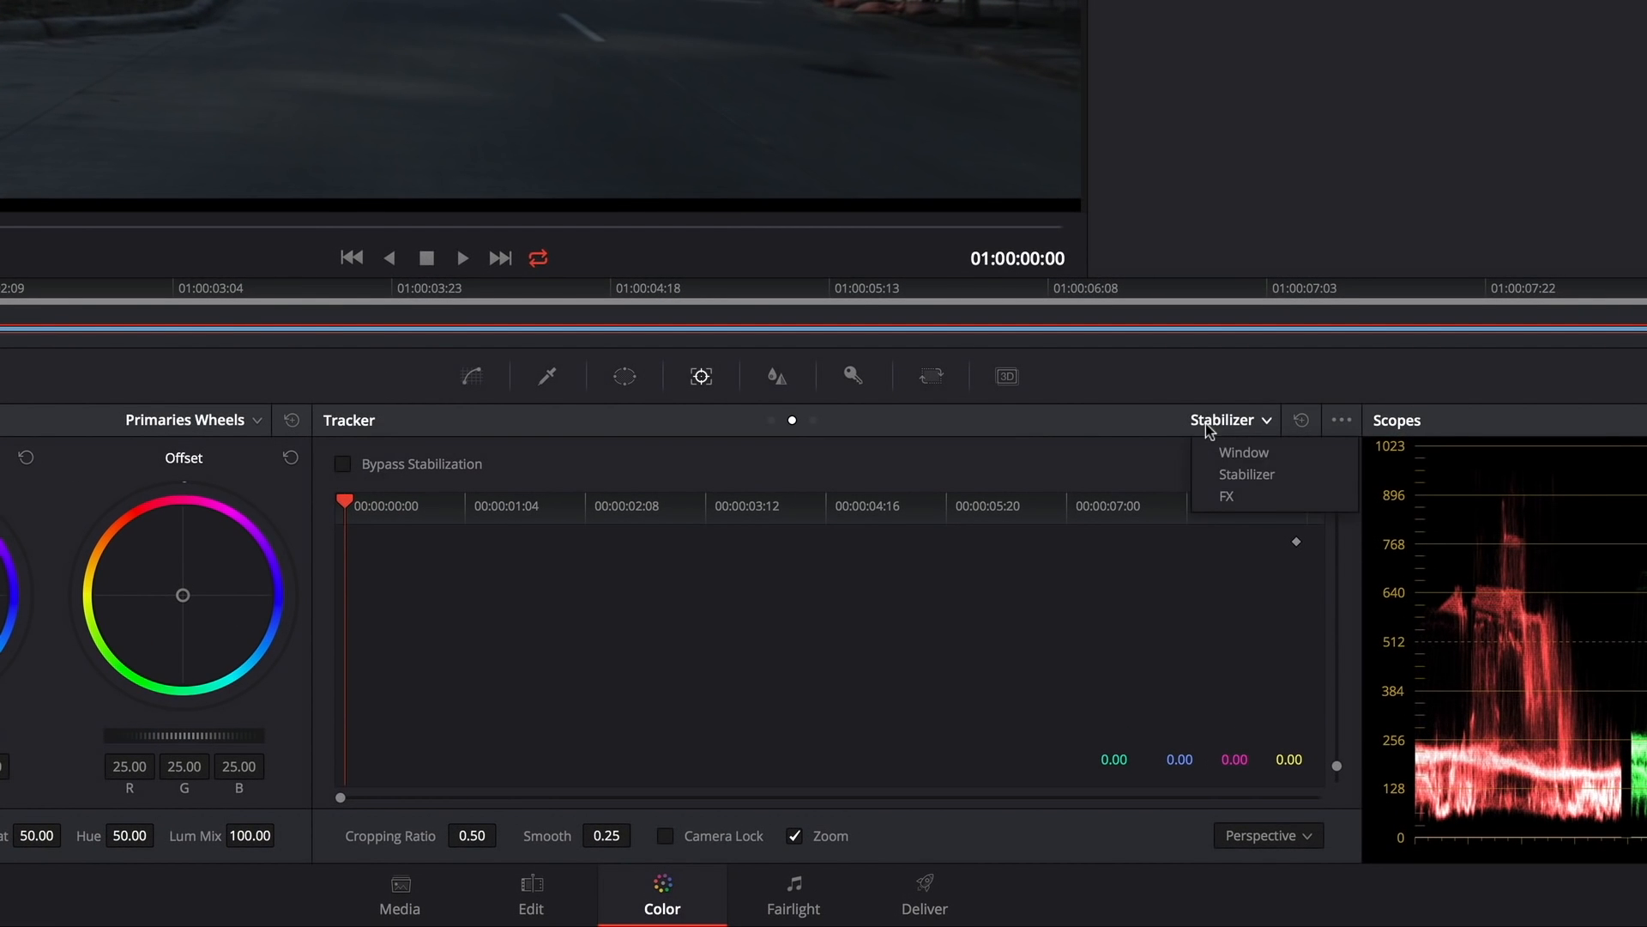
{"action": "left_click", "coordinate": [1248, 474]}
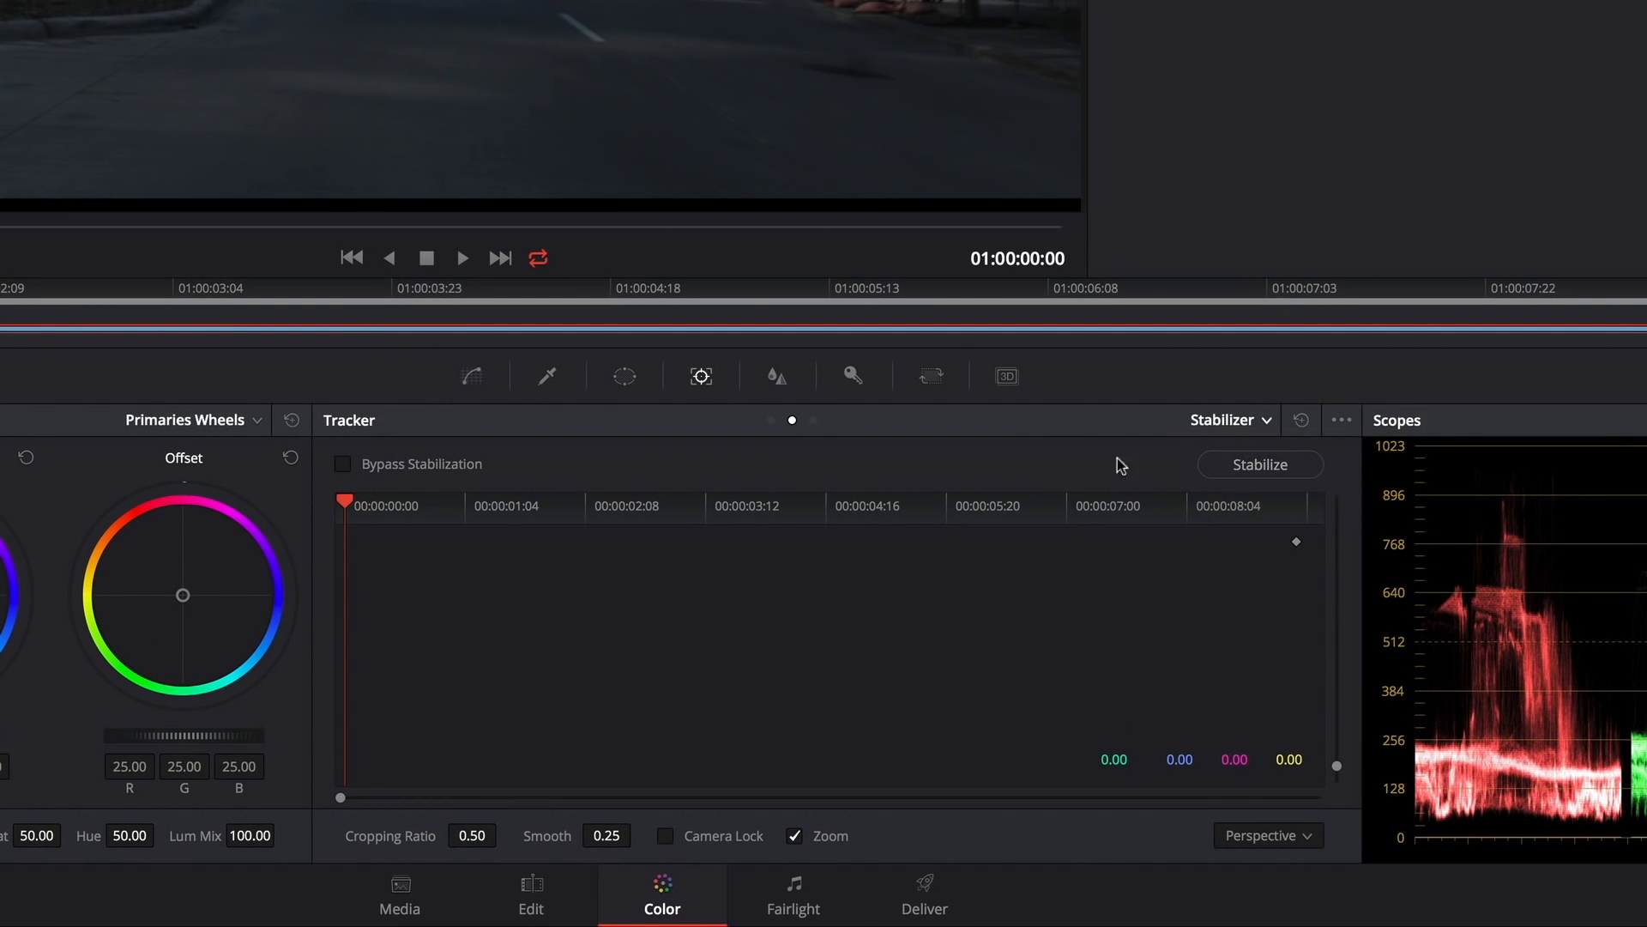
{"action": "mouse_move", "coordinate": [1068, 462]}
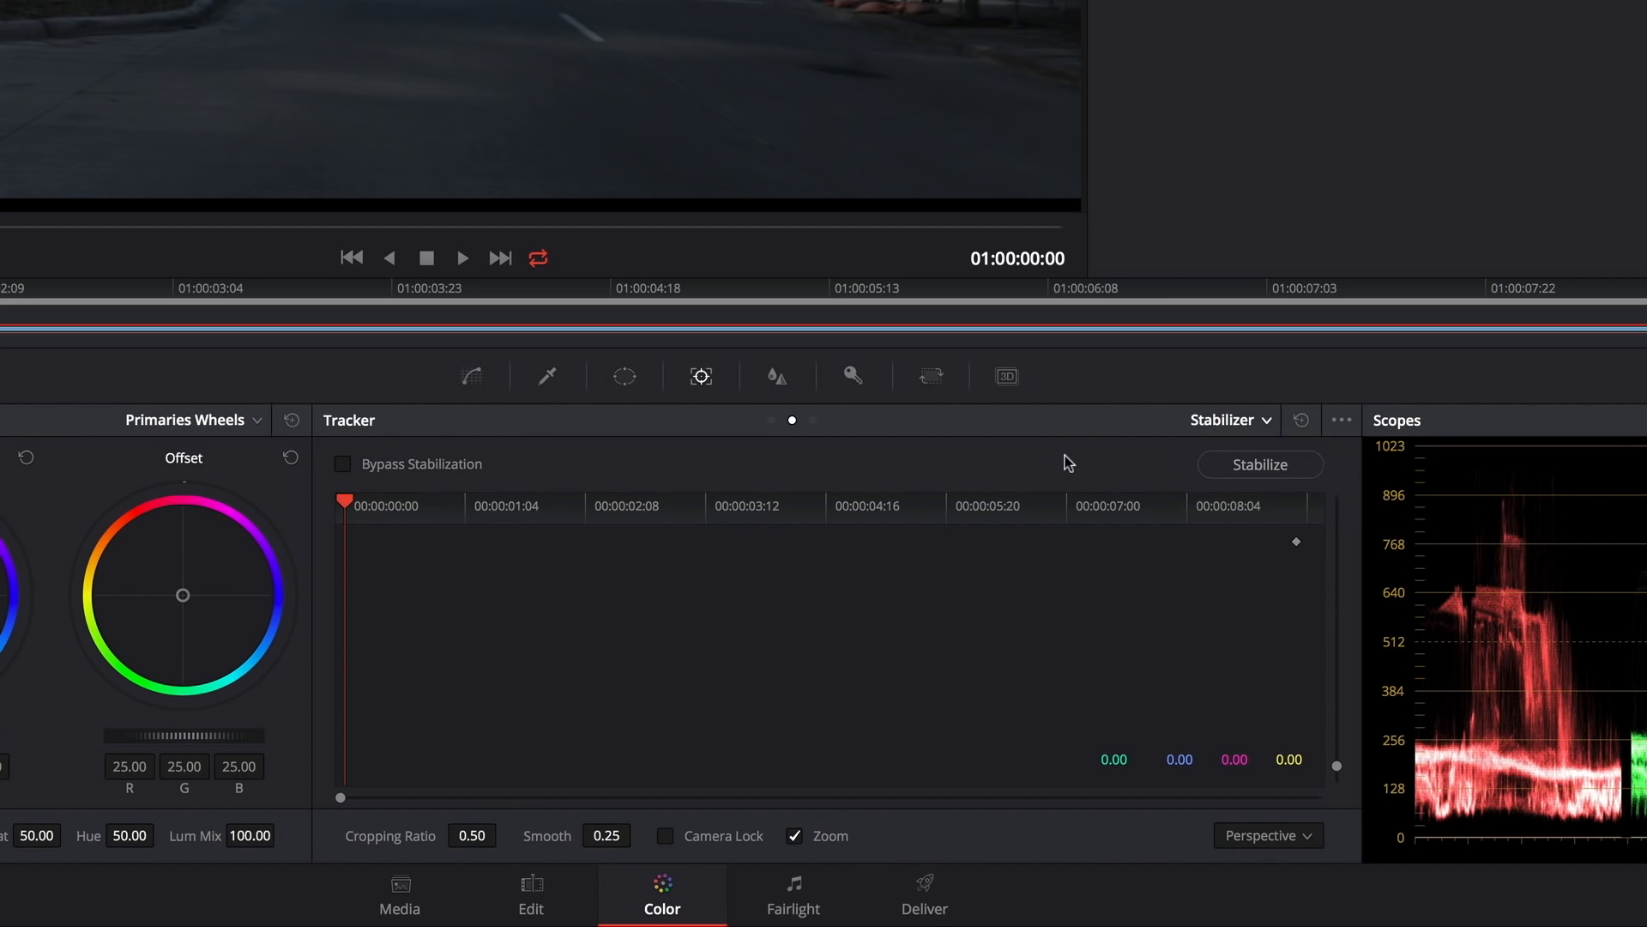
{"action": "left_click", "coordinate": [1341, 419]}
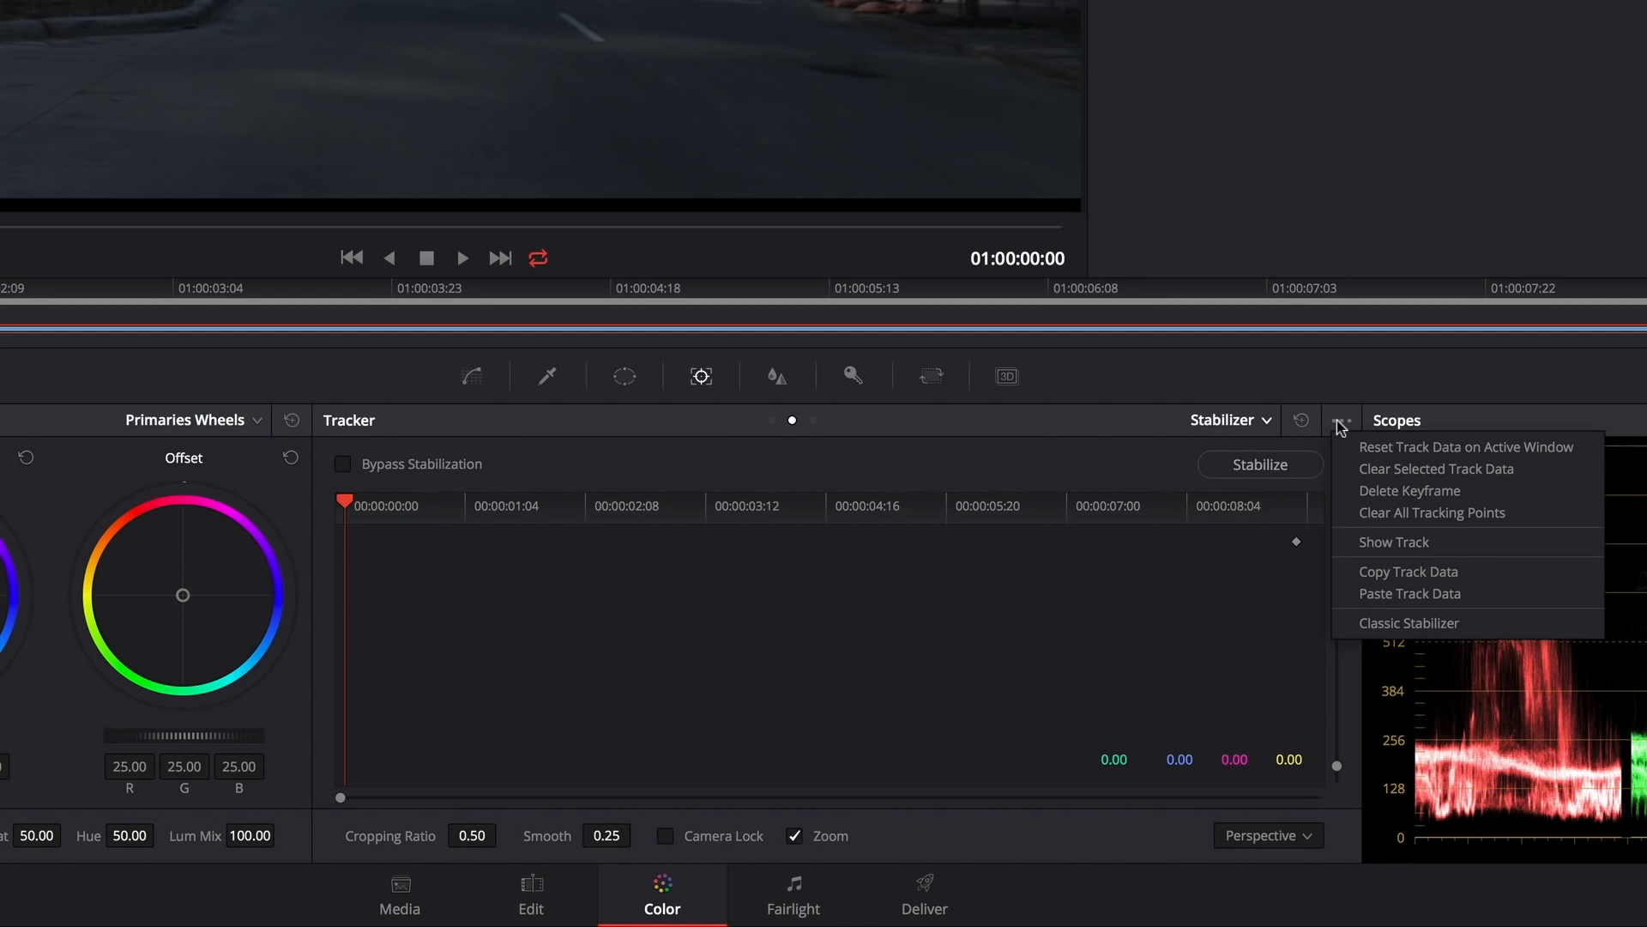
{"action": "mouse_move", "coordinate": [1476, 496]}
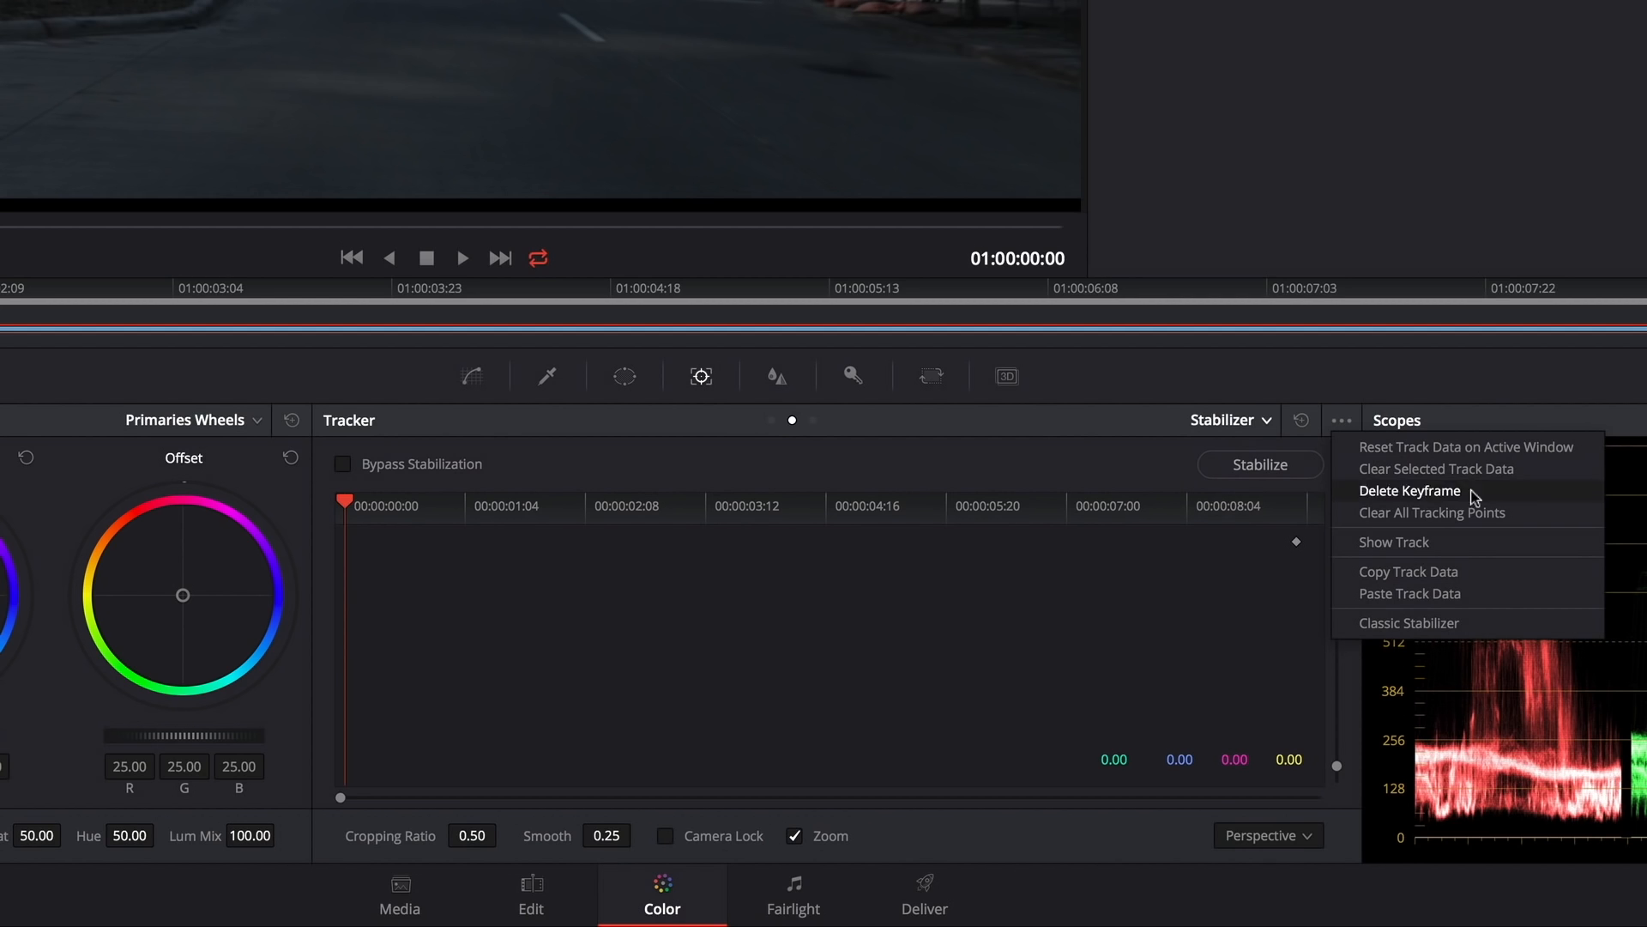
{"action": "mouse_move", "coordinate": [1371, 630]}
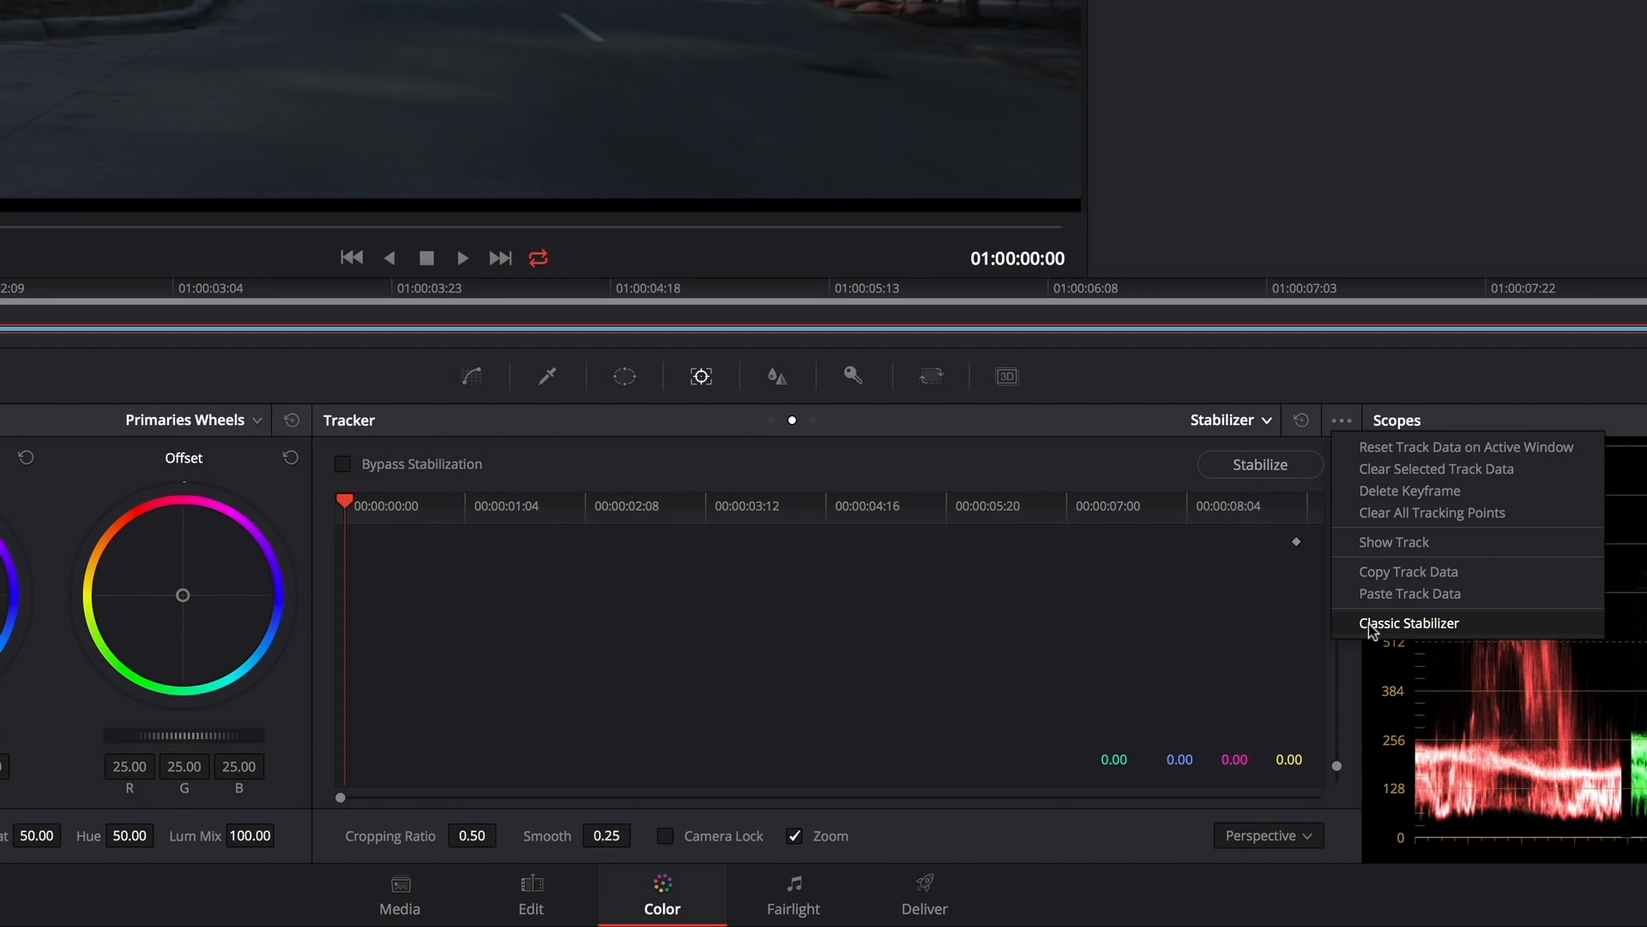
{"action": "left_click", "coordinate": [1409, 623]}
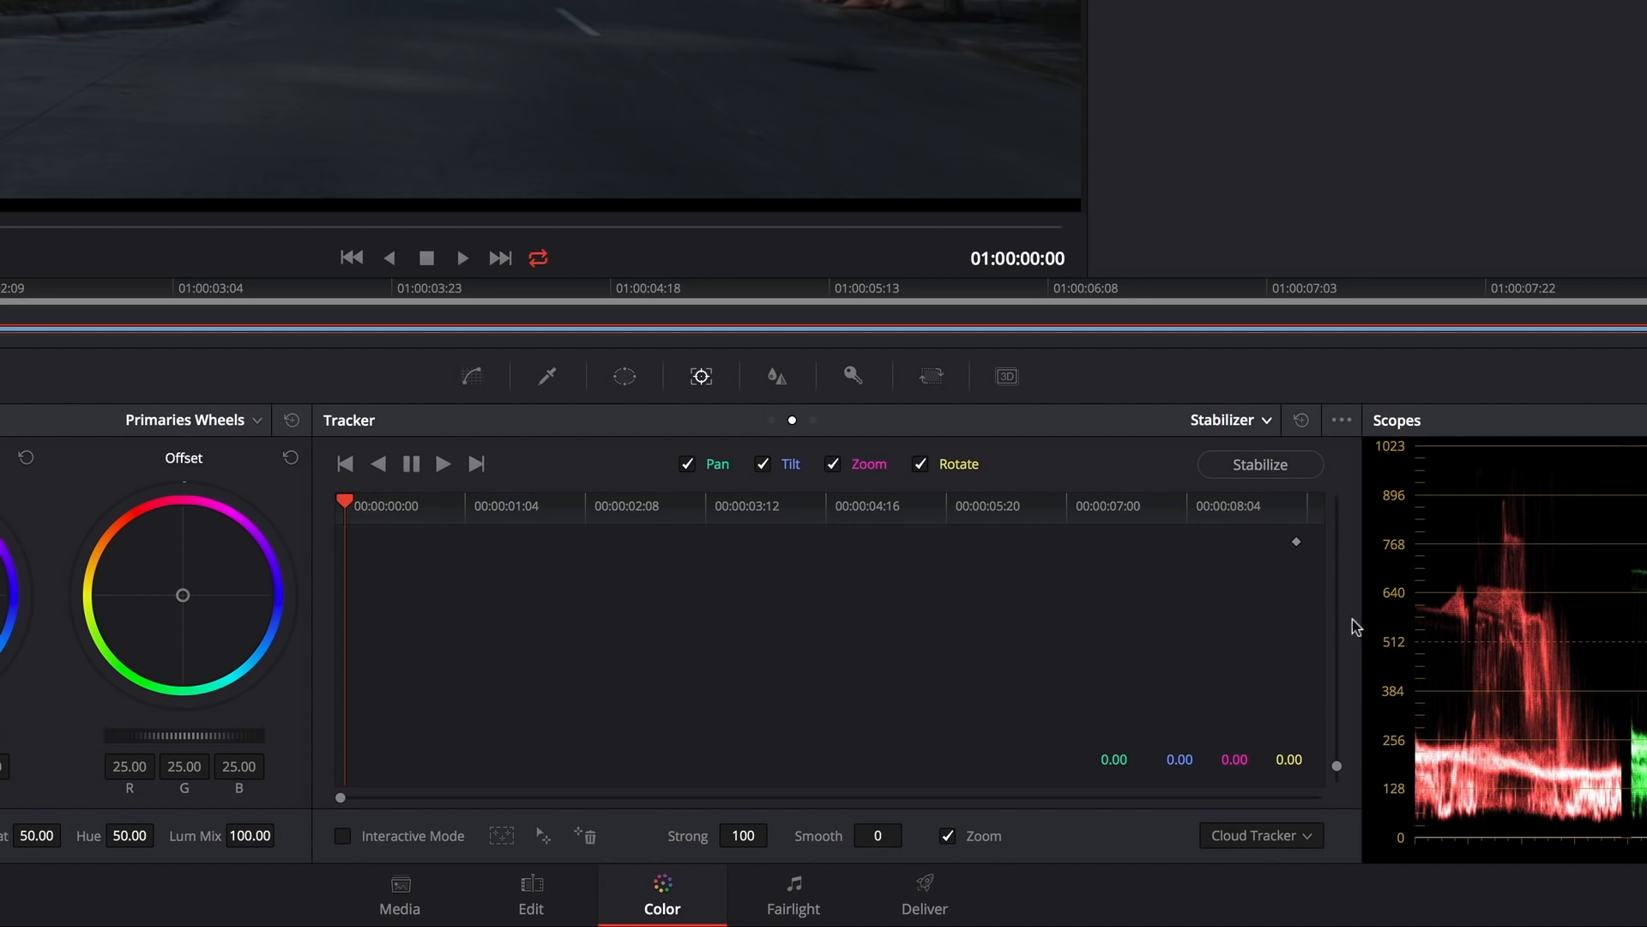
{"action": "mouse_move", "coordinate": [783, 604]}
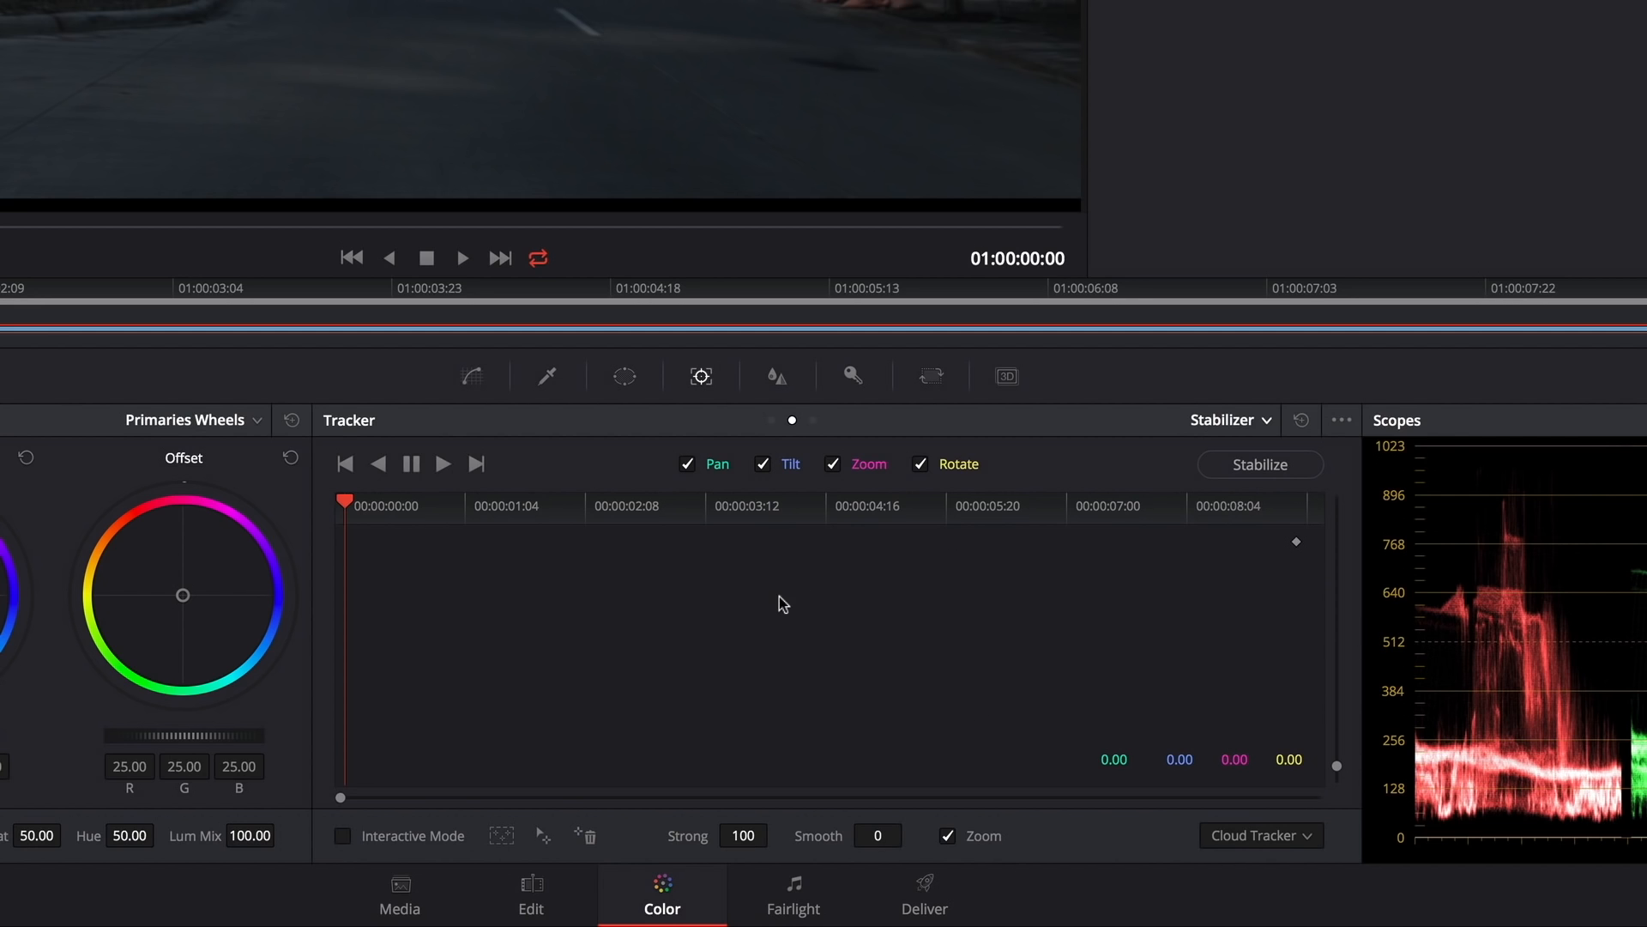
{"action": "left_click", "coordinate": [1342, 421]}
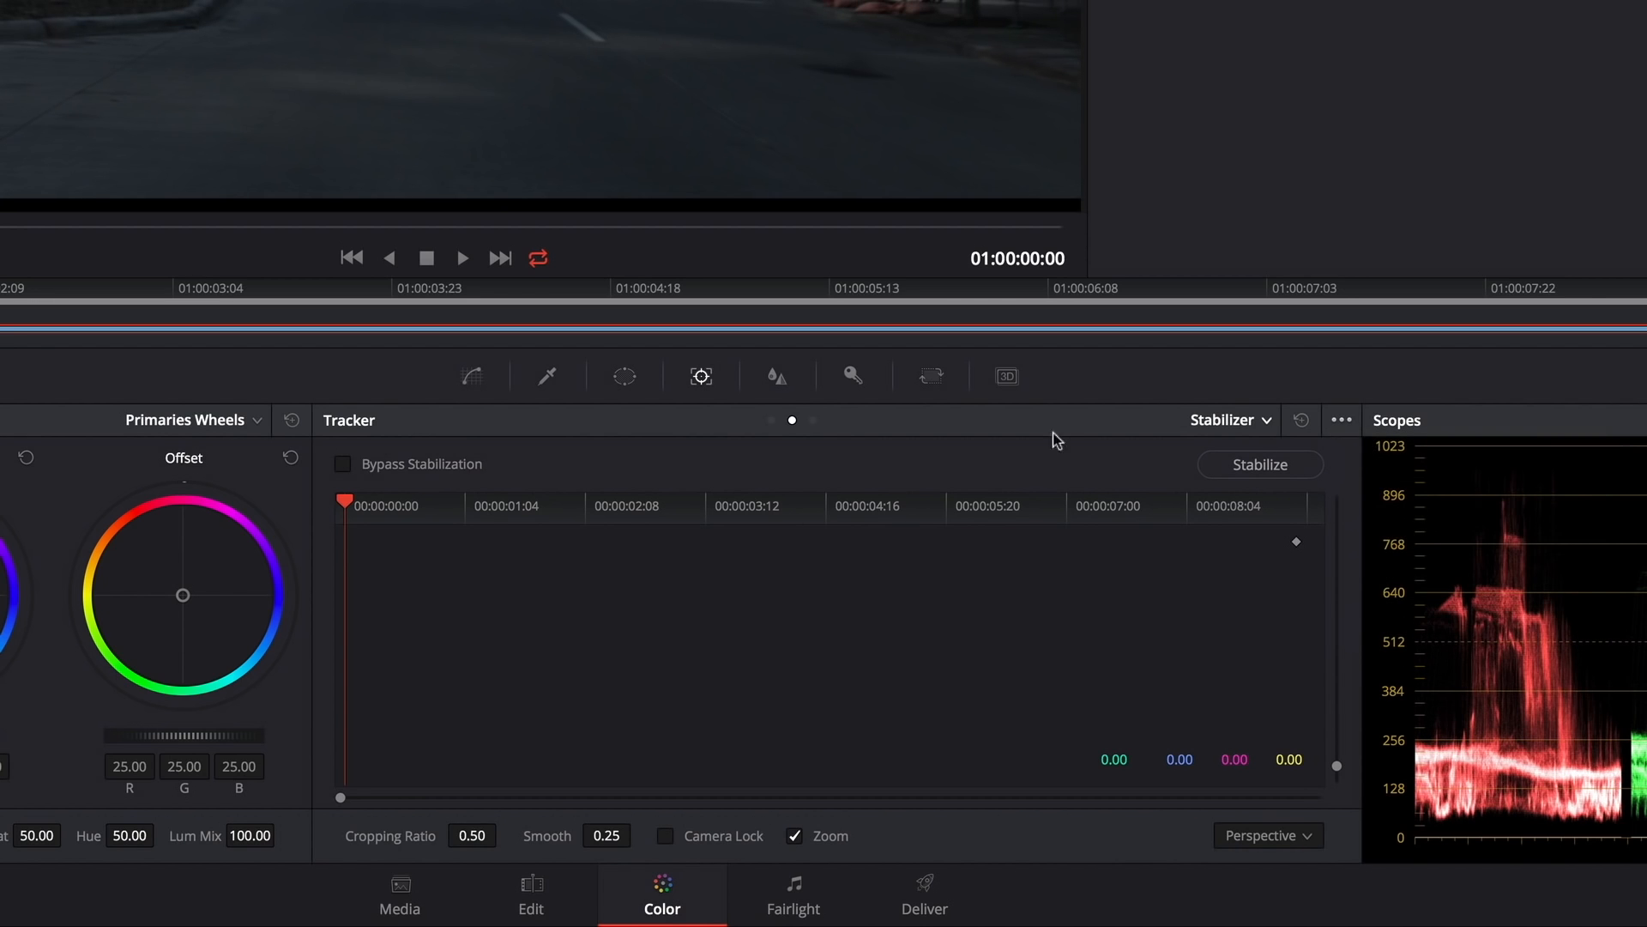
{"action": "mouse_move", "coordinate": [1146, 672]}
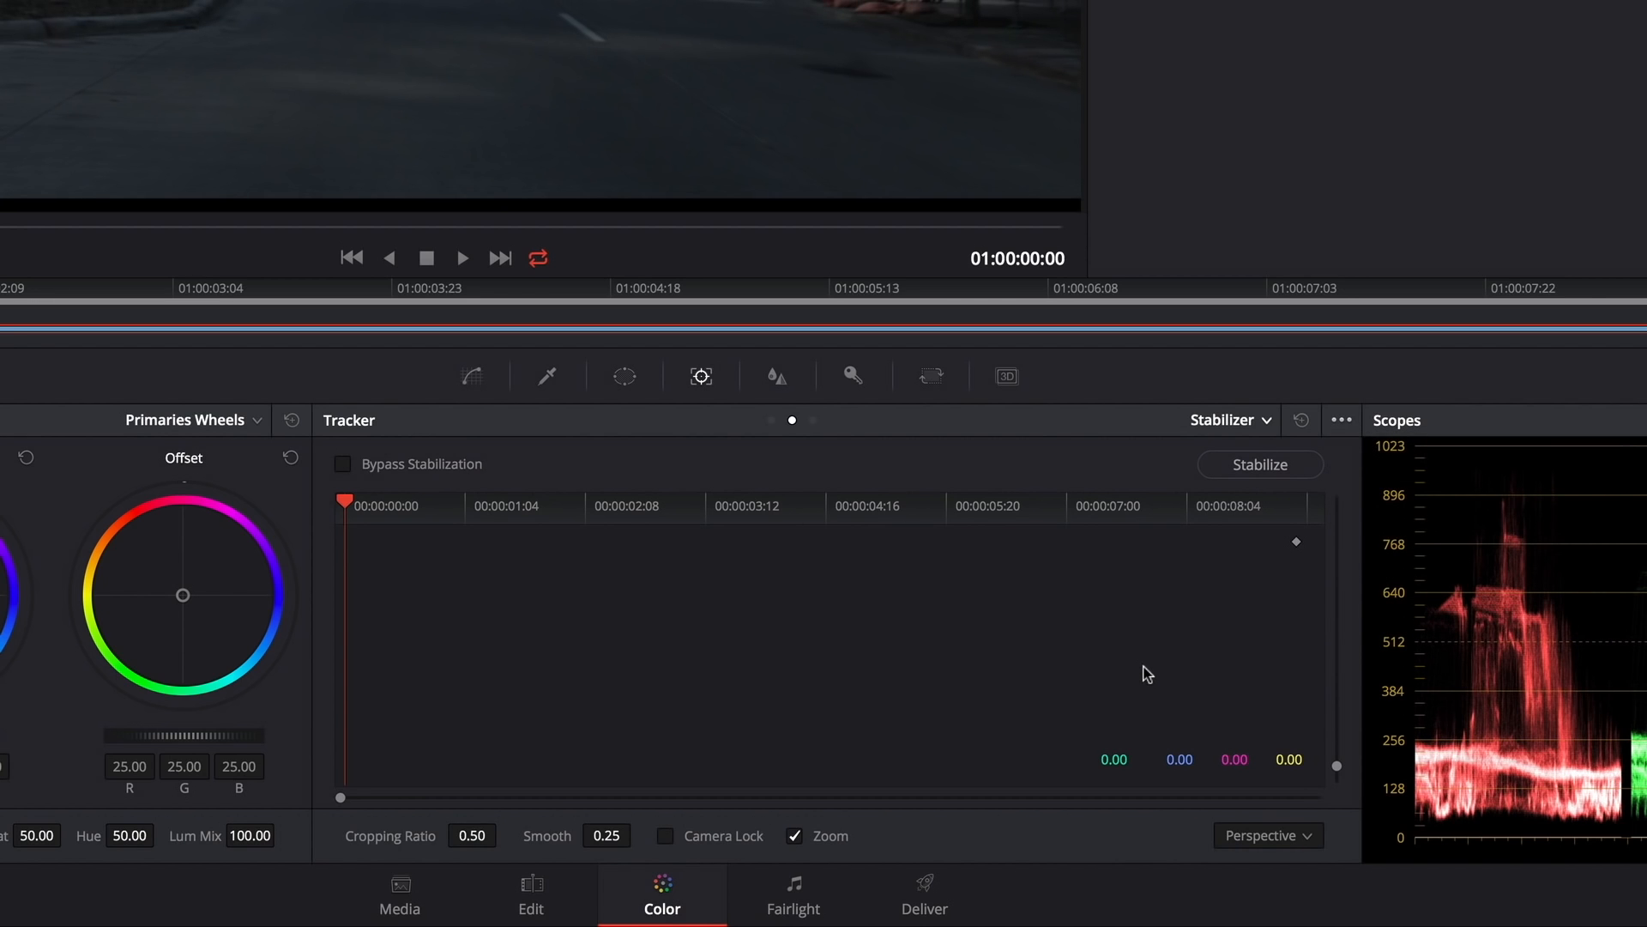
{"action": "mouse_move", "coordinate": [1301, 421]}
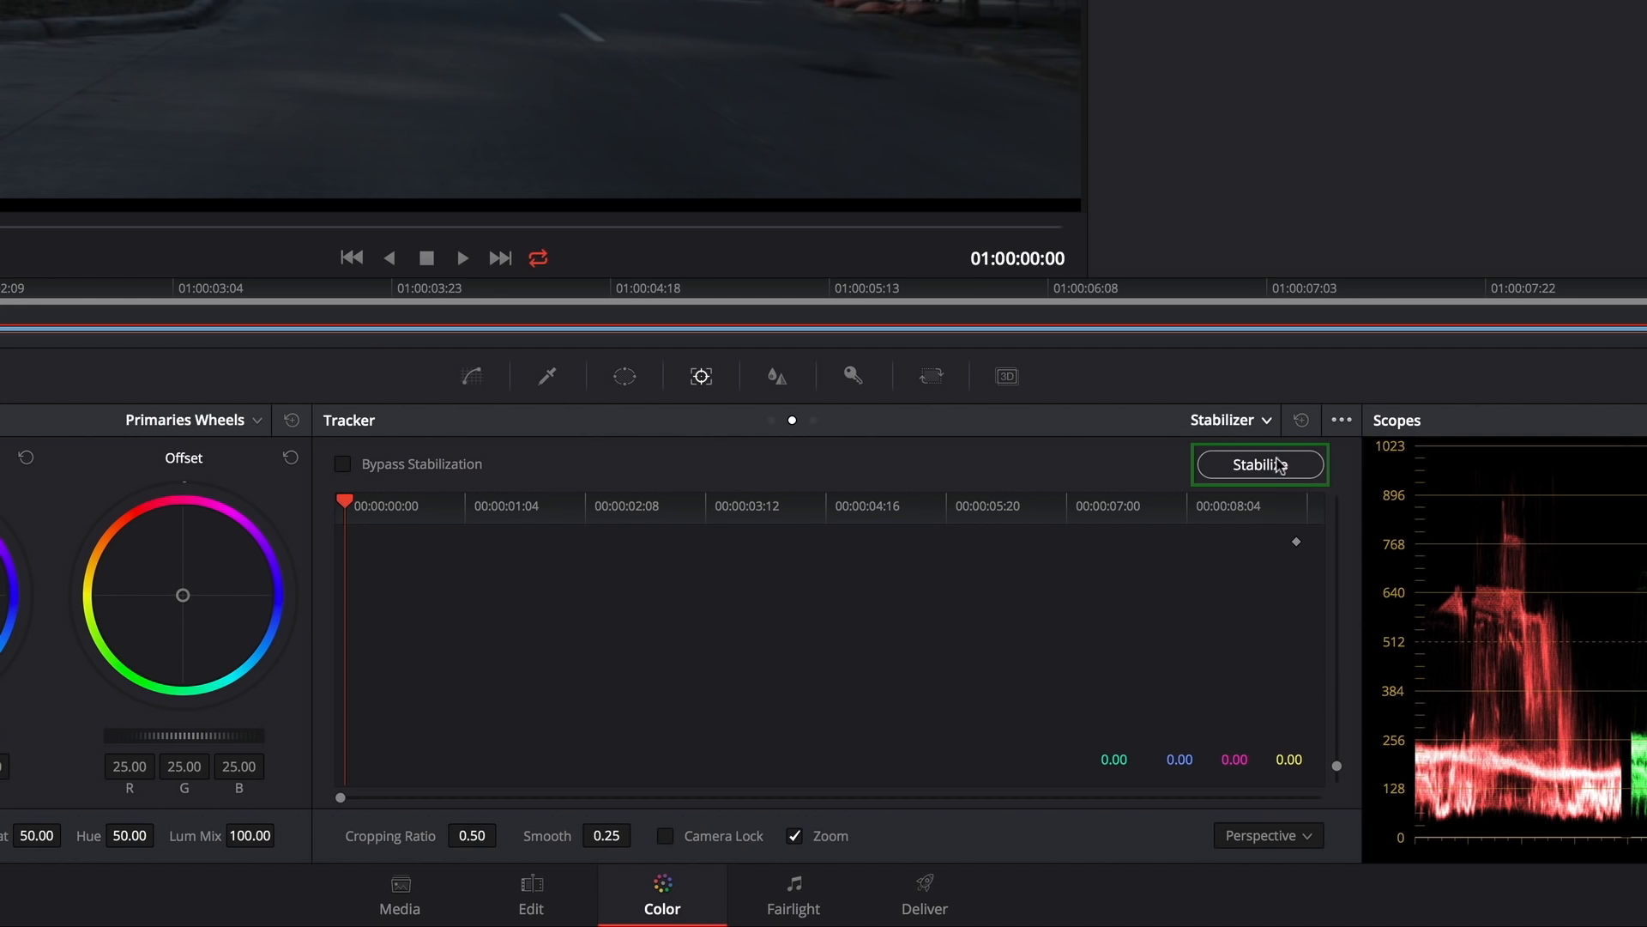
{"action": "mouse_move", "coordinate": [1273, 467]}
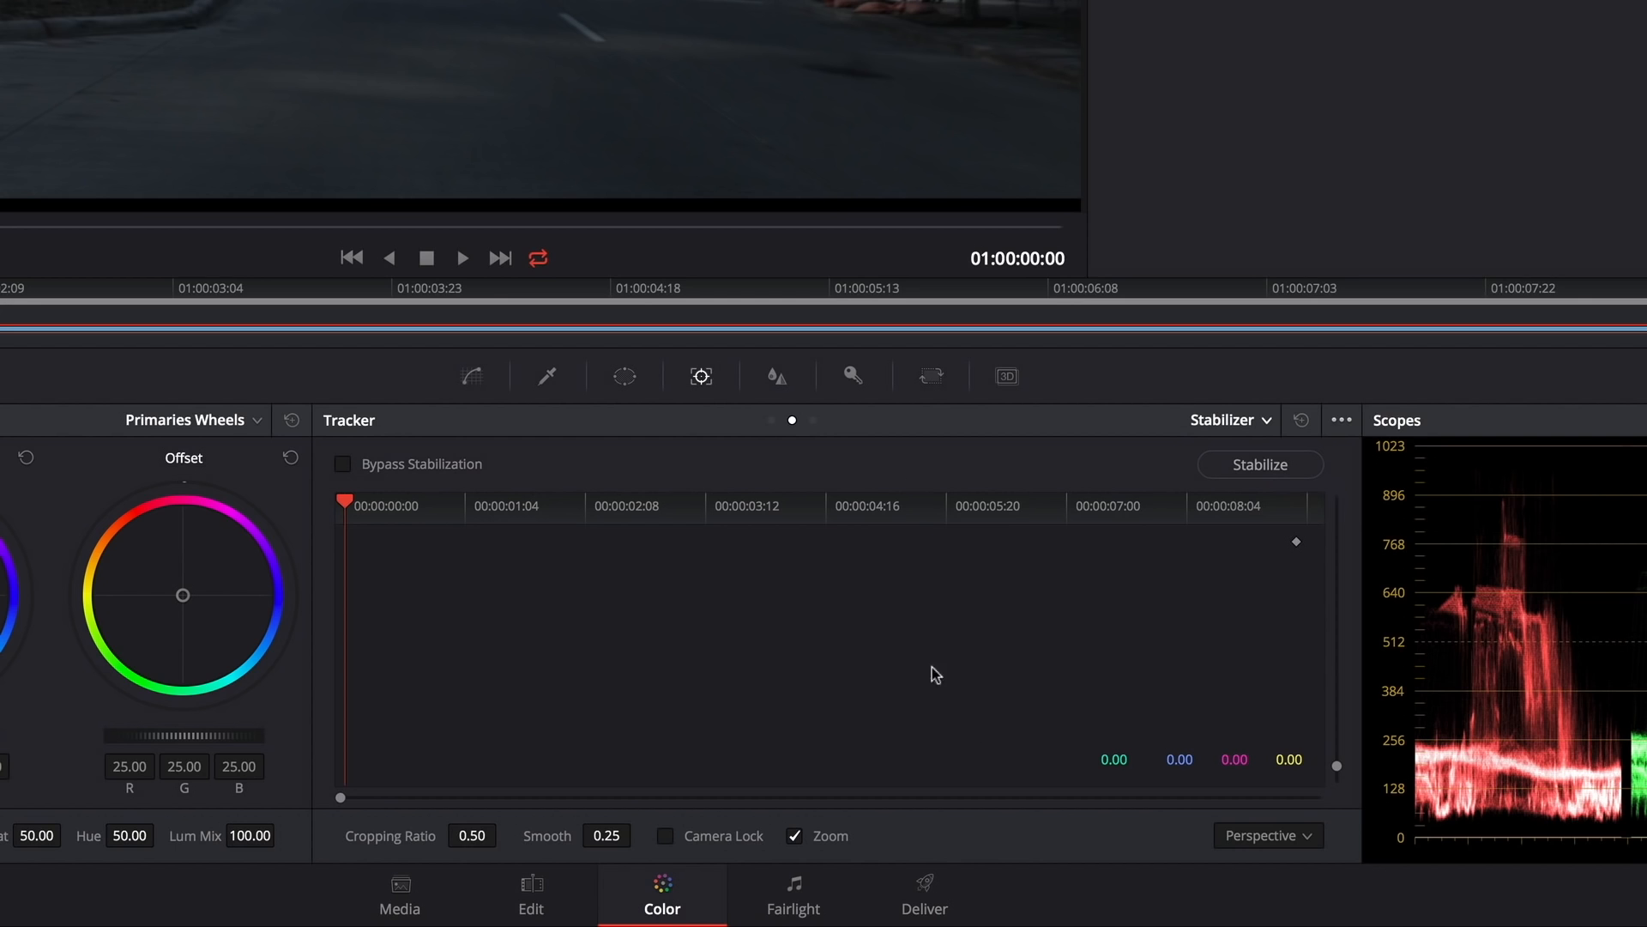
Review the stabilization motion modes, then analyze and stabilize the shaky street clip.
{"action": "left_click", "coordinate": [1268, 834]}
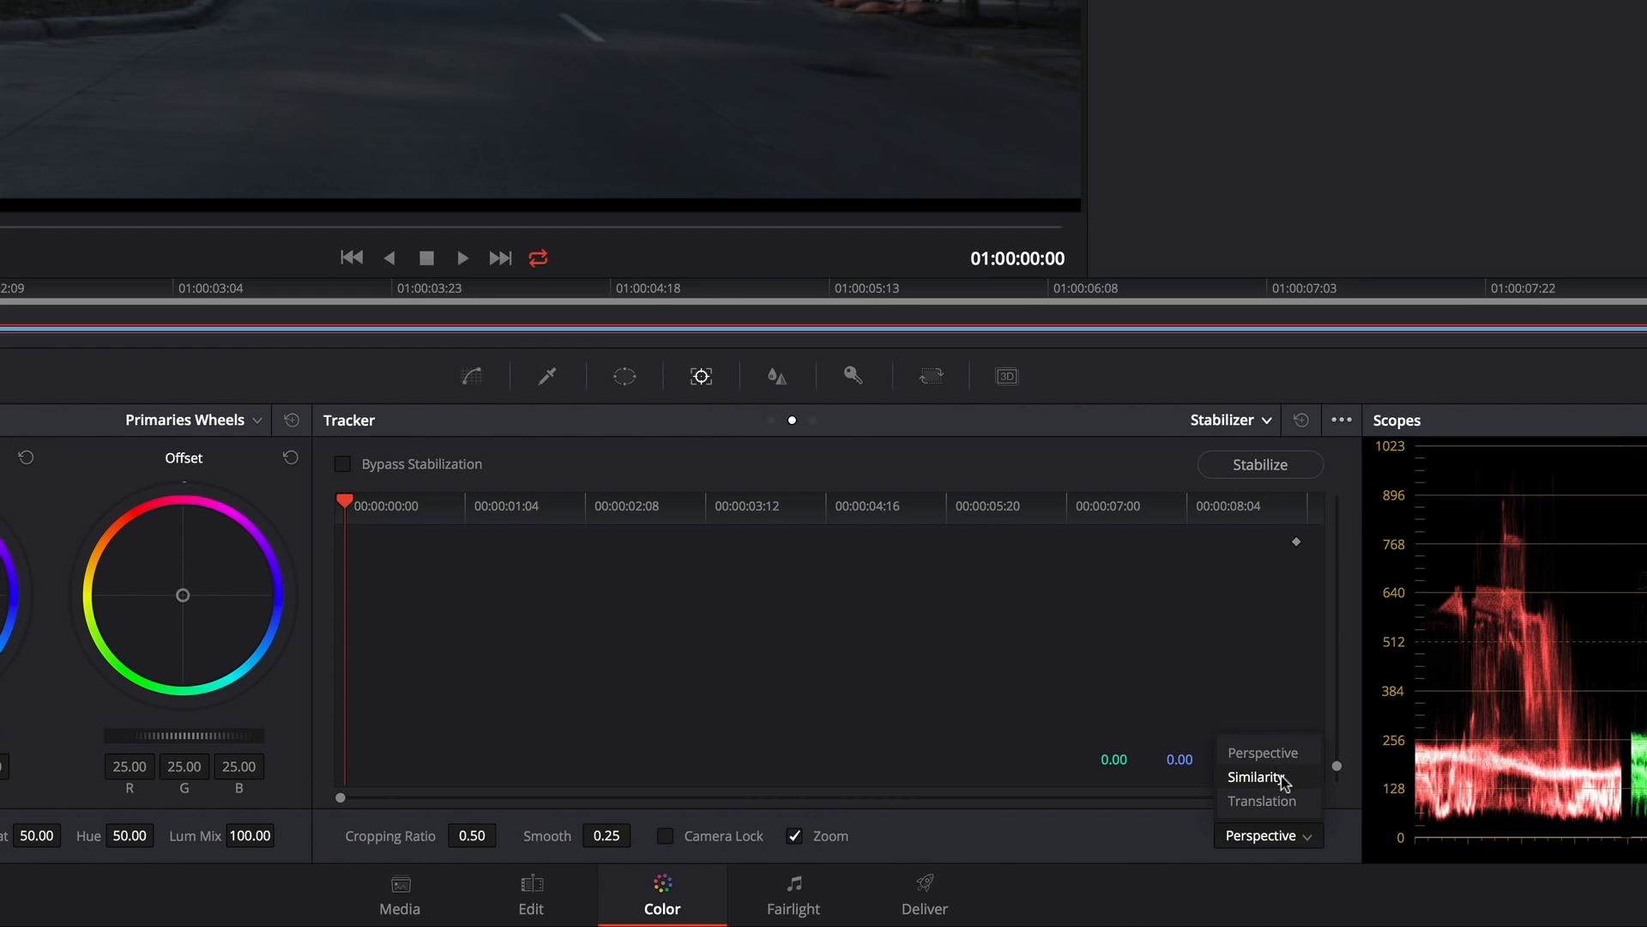
{"action": "mouse_move", "coordinate": [1303, 779]}
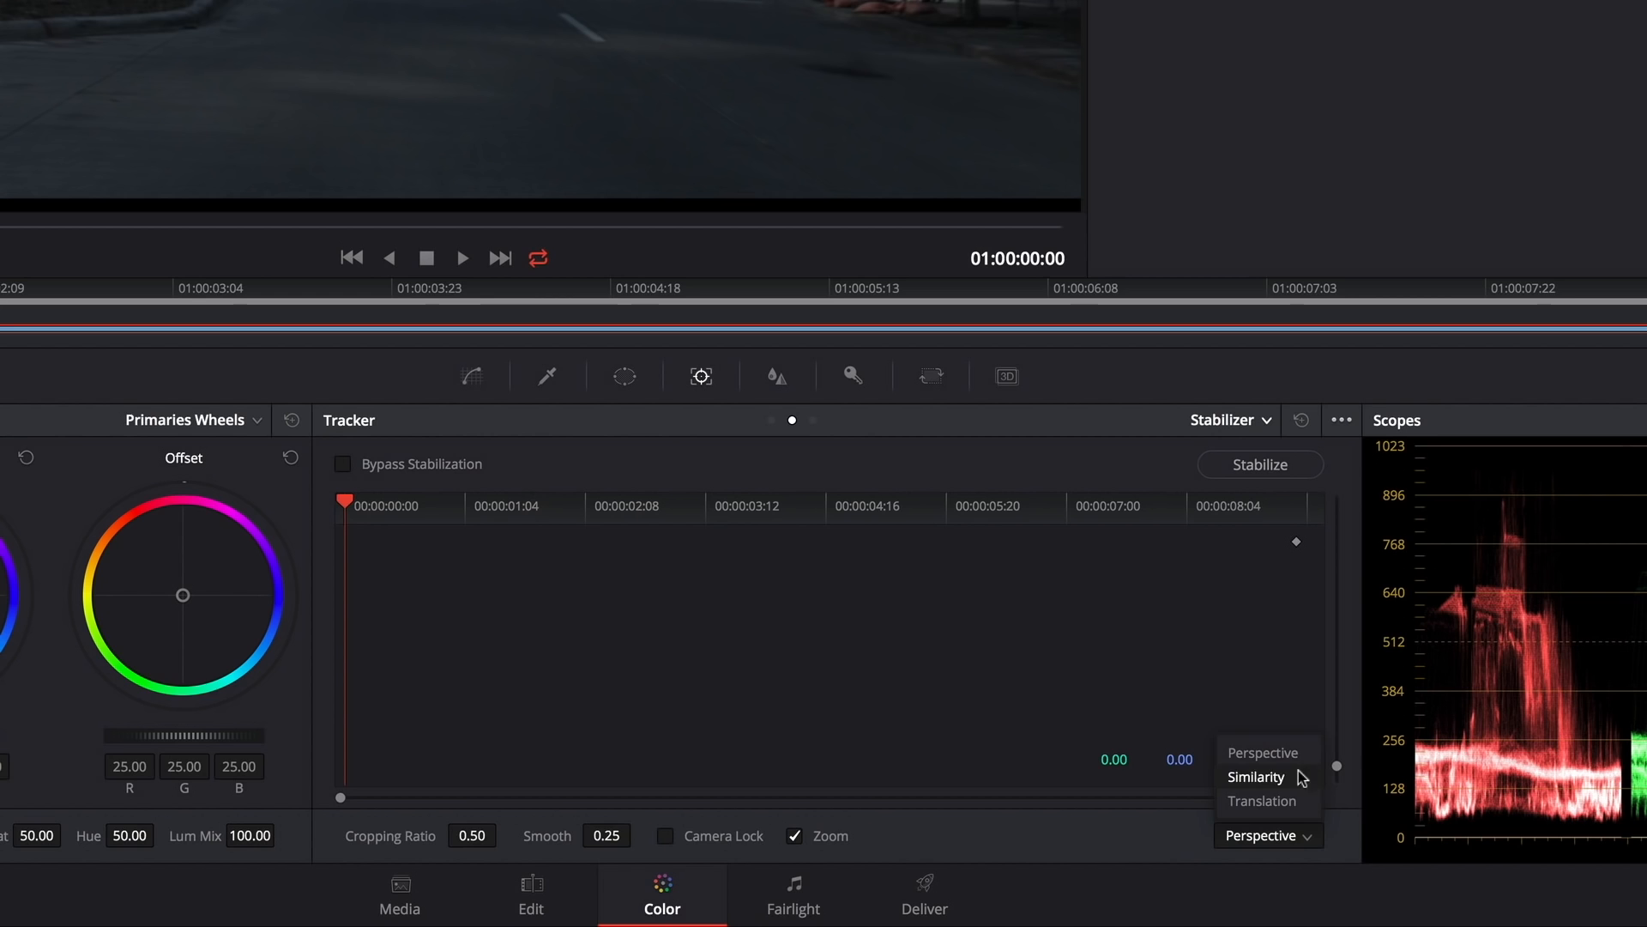
{"action": "mouse_move", "coordinate": [1300, 753]}
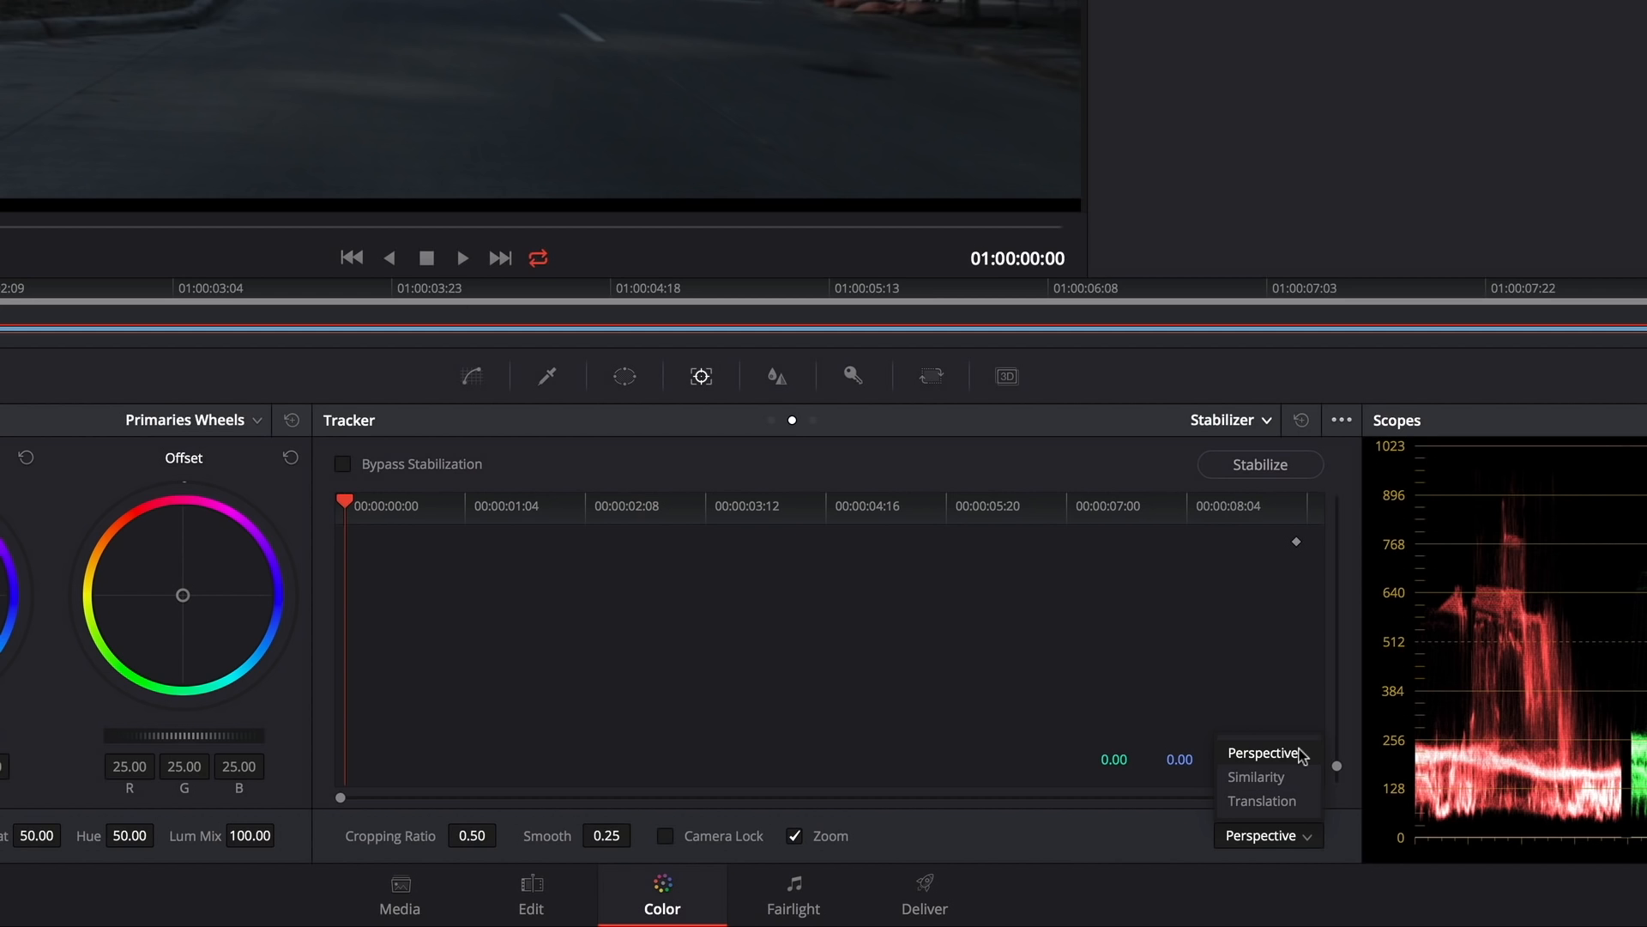
{"action": "mouse_move", "coordinate": [1304, 781]}
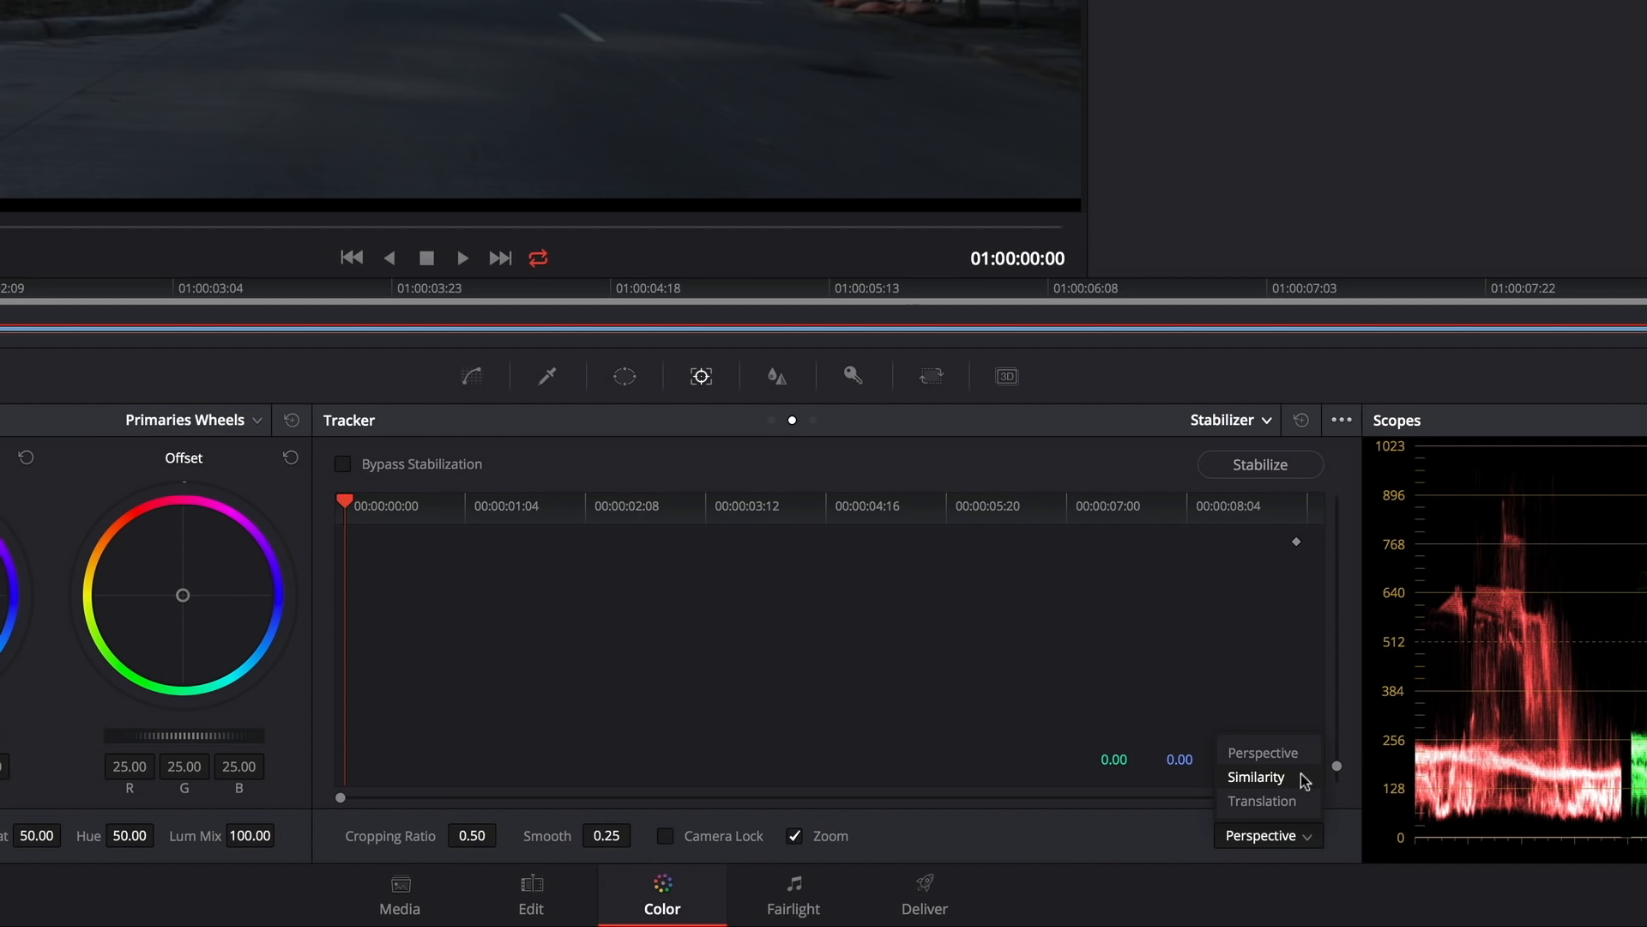
{"action": "mouse_move", "coordinate": [1308, 806]}
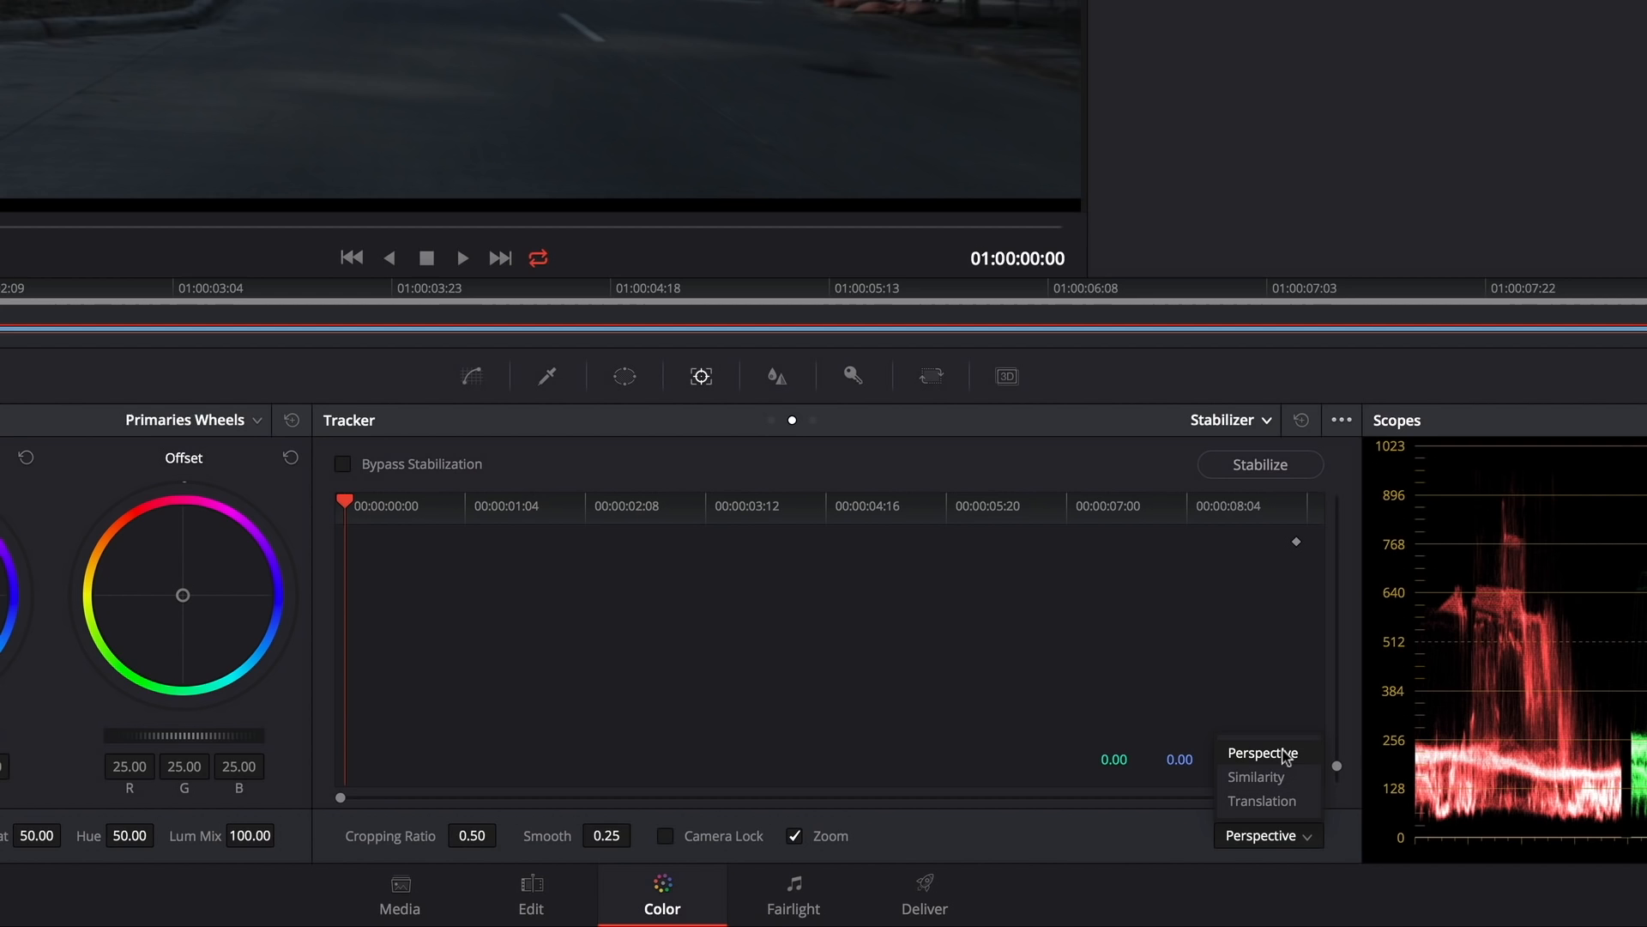
{"action": "mouse_move", "coordinate": [1290, 779]}
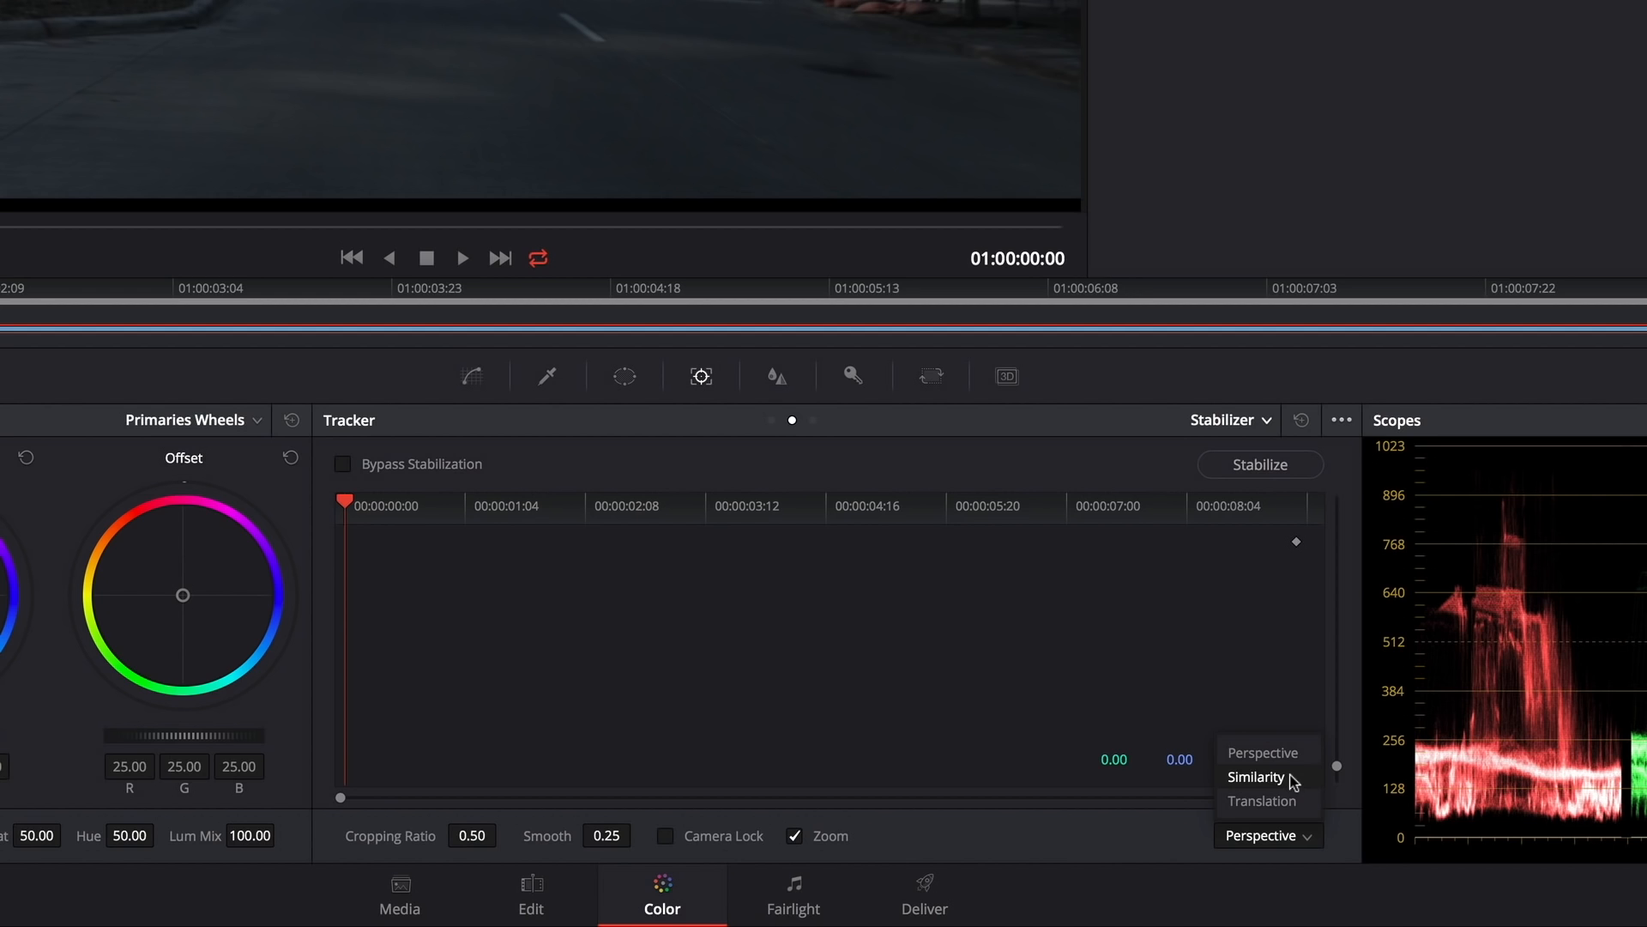
{"action": "mouse_move", "coordinate": [1300, 803]}
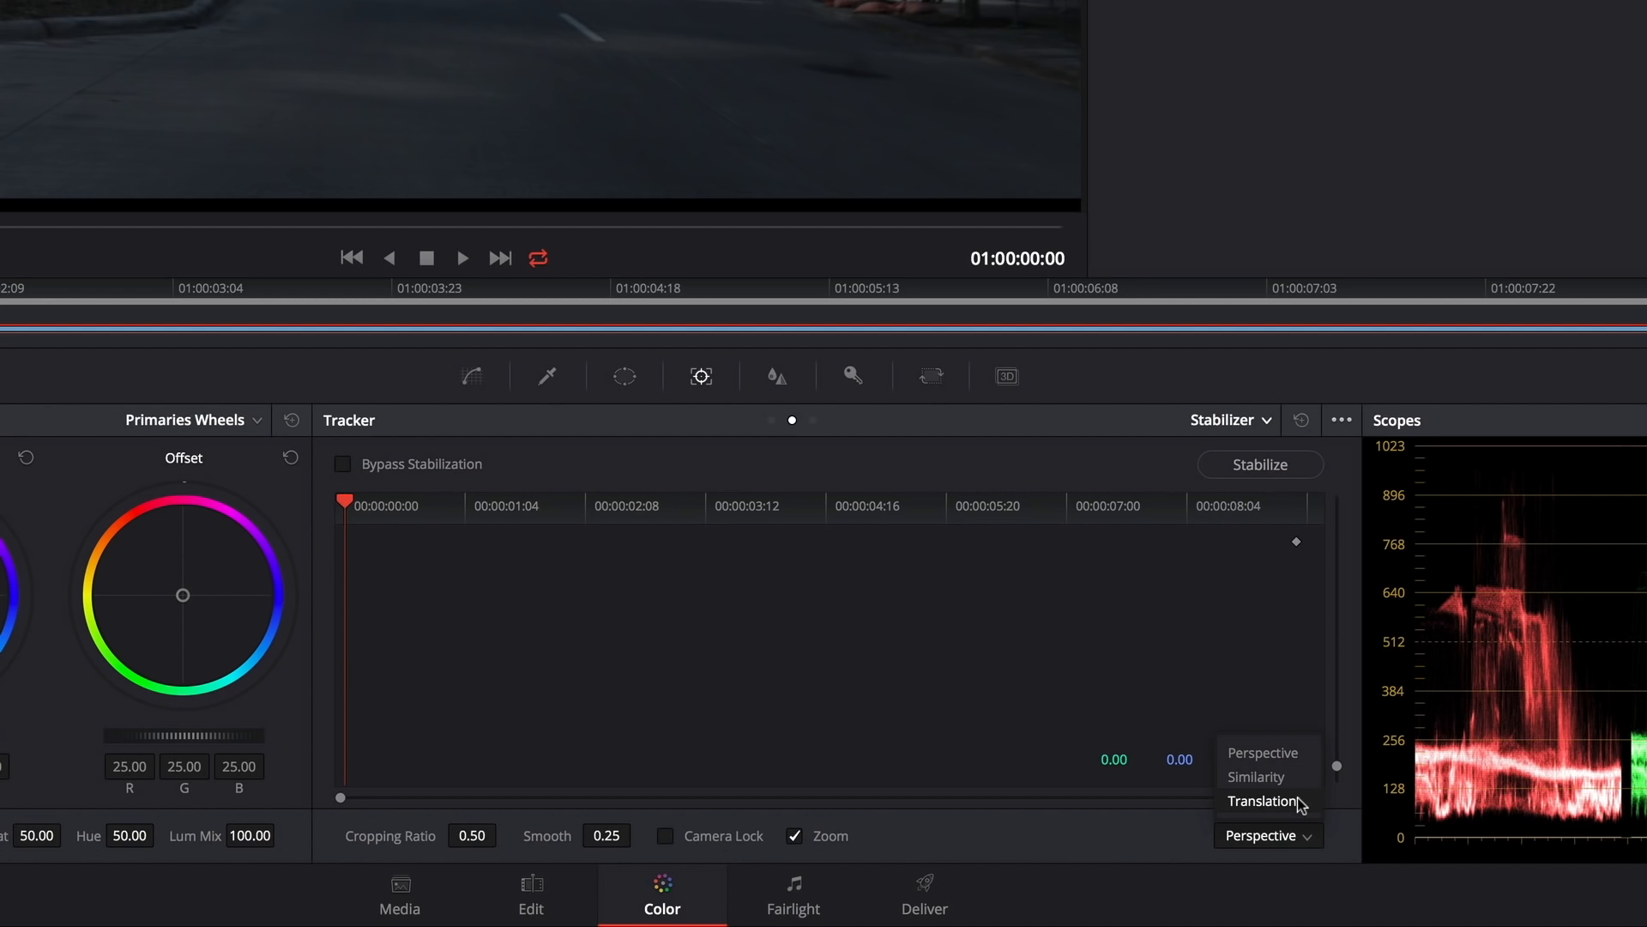
{"action": "left_click", "coordinate": [1260, 799]}
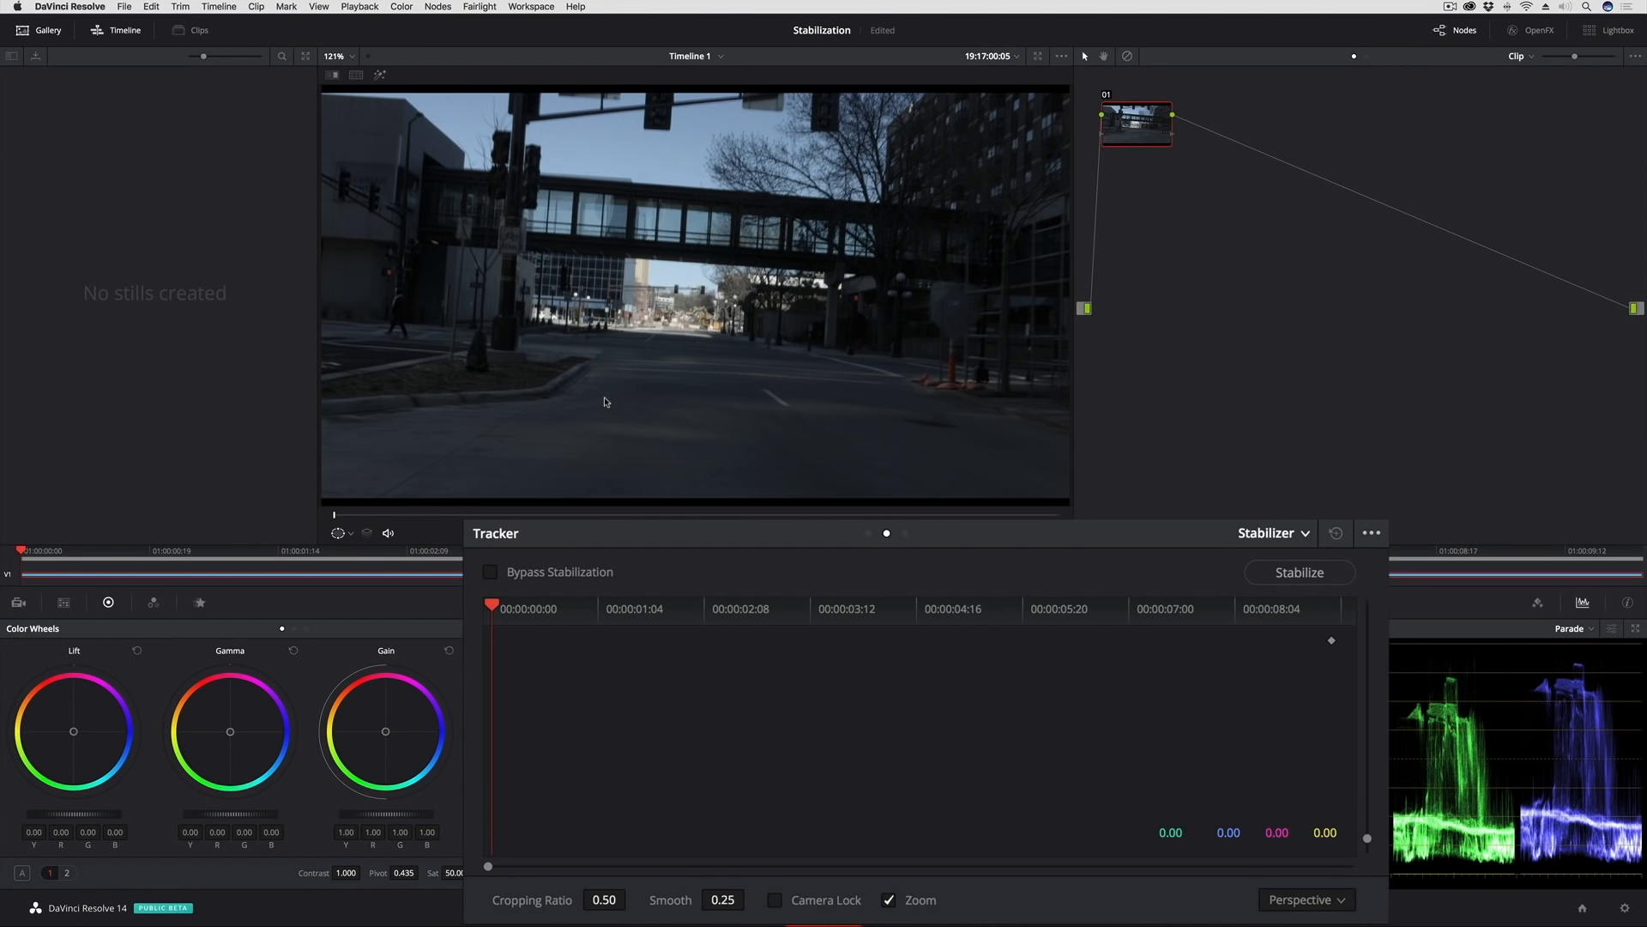
{"action": "mouse_move", "coordinate": [594, 391]}
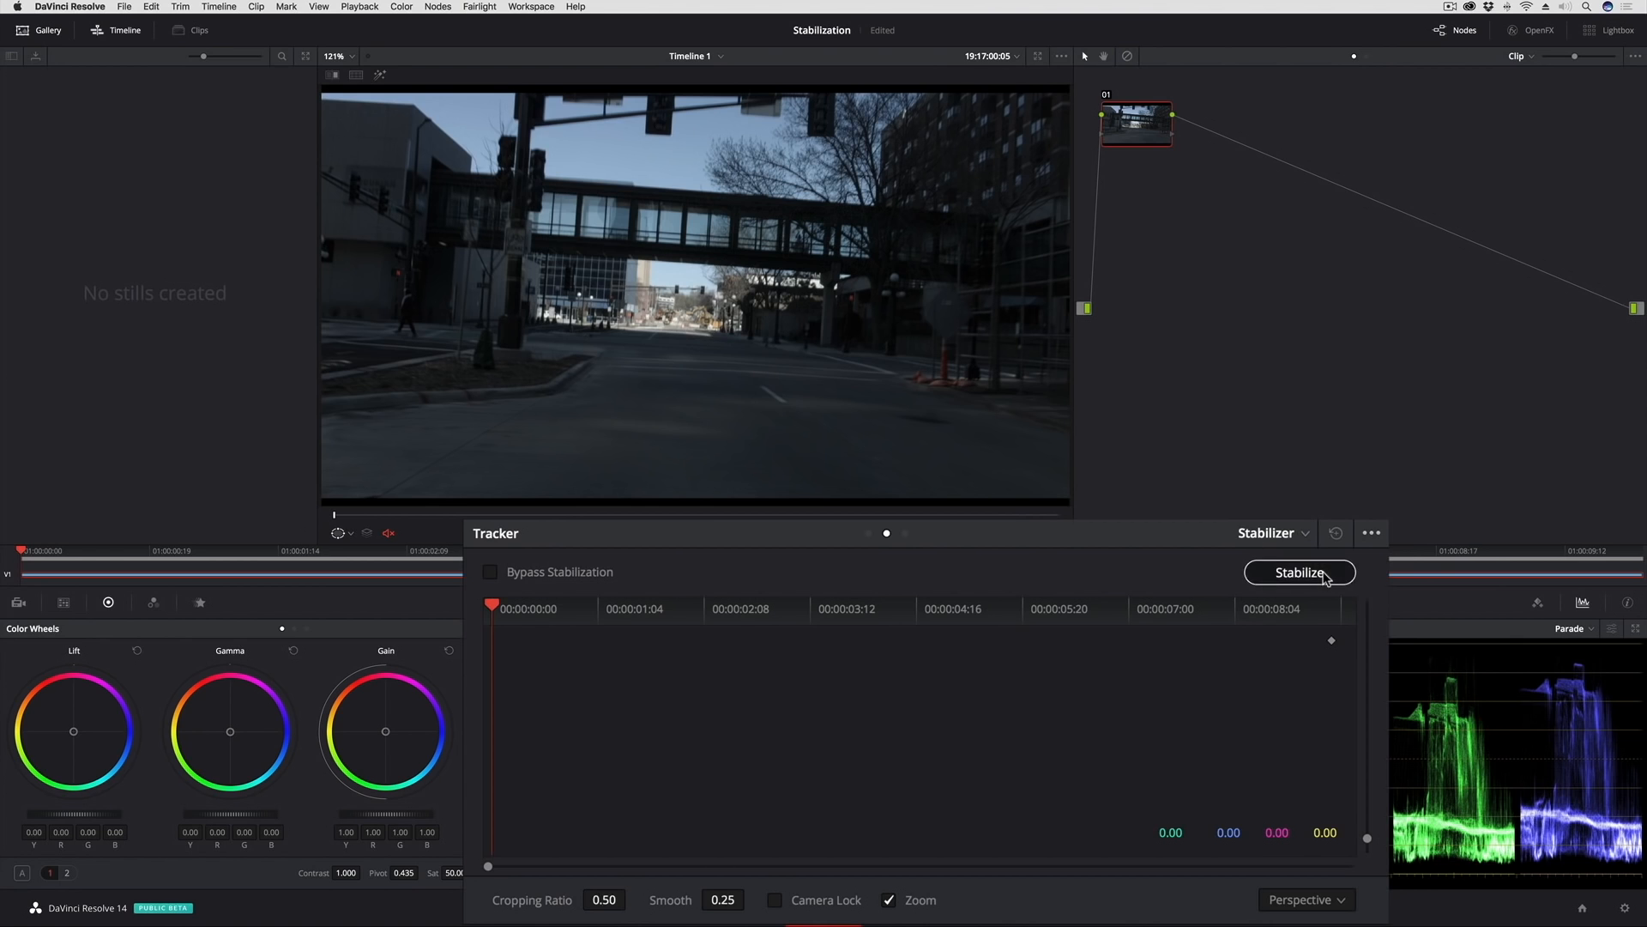
{"action": "left_click", "coordinate": [1301, 573]}
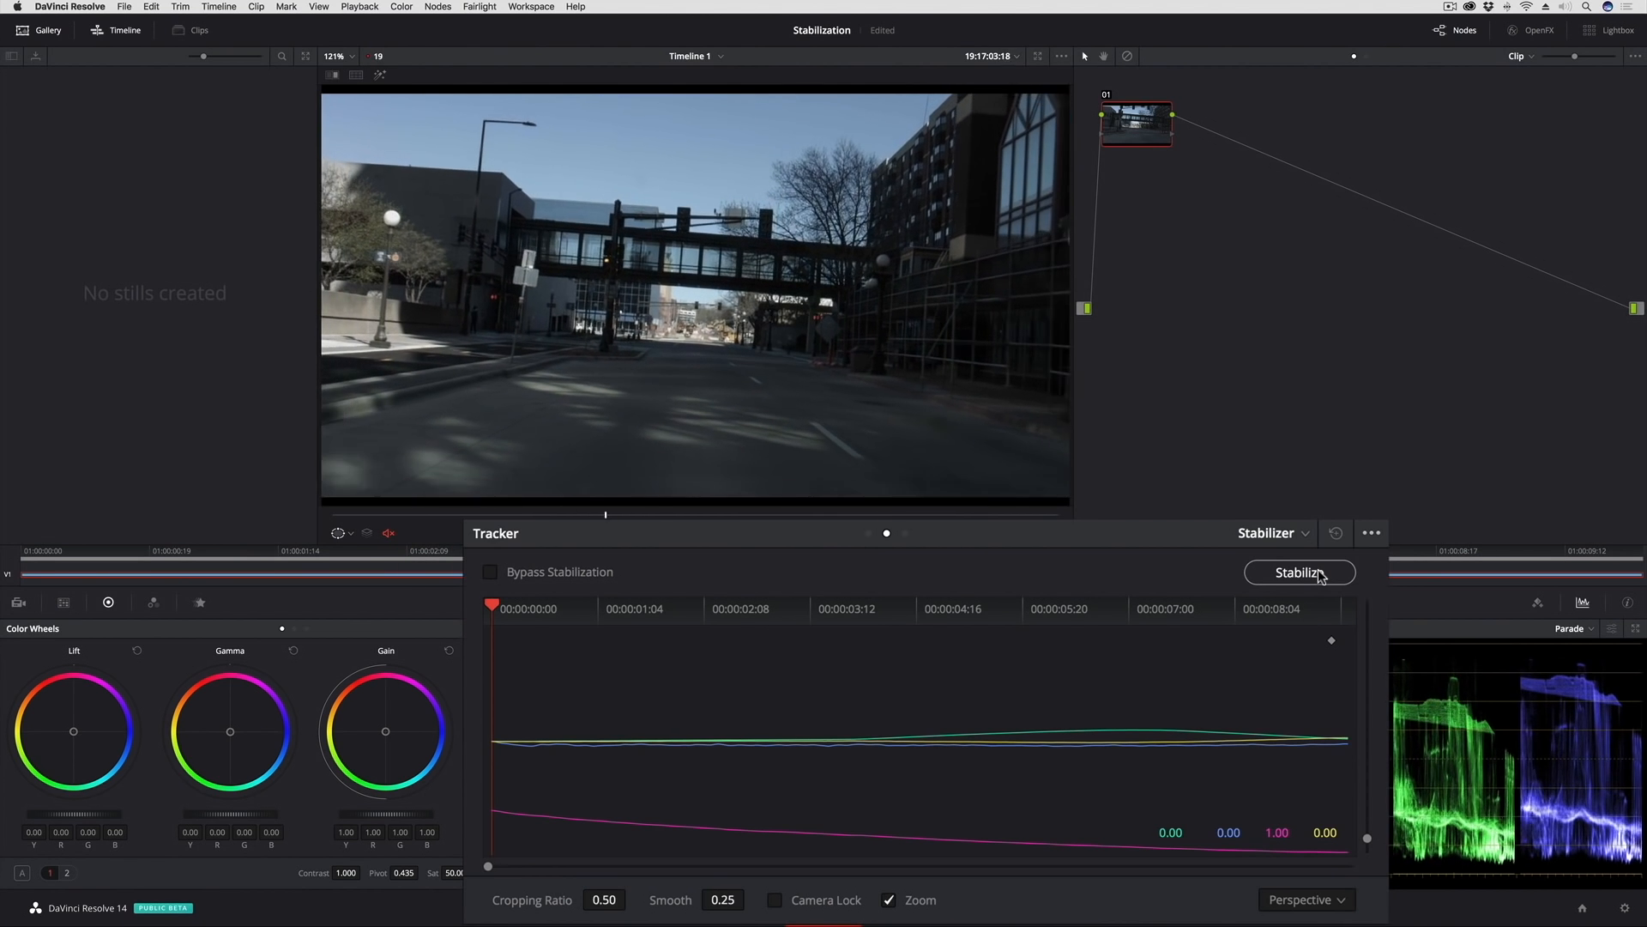
{"action": "left_click", "coordinate": [1301, 573]}
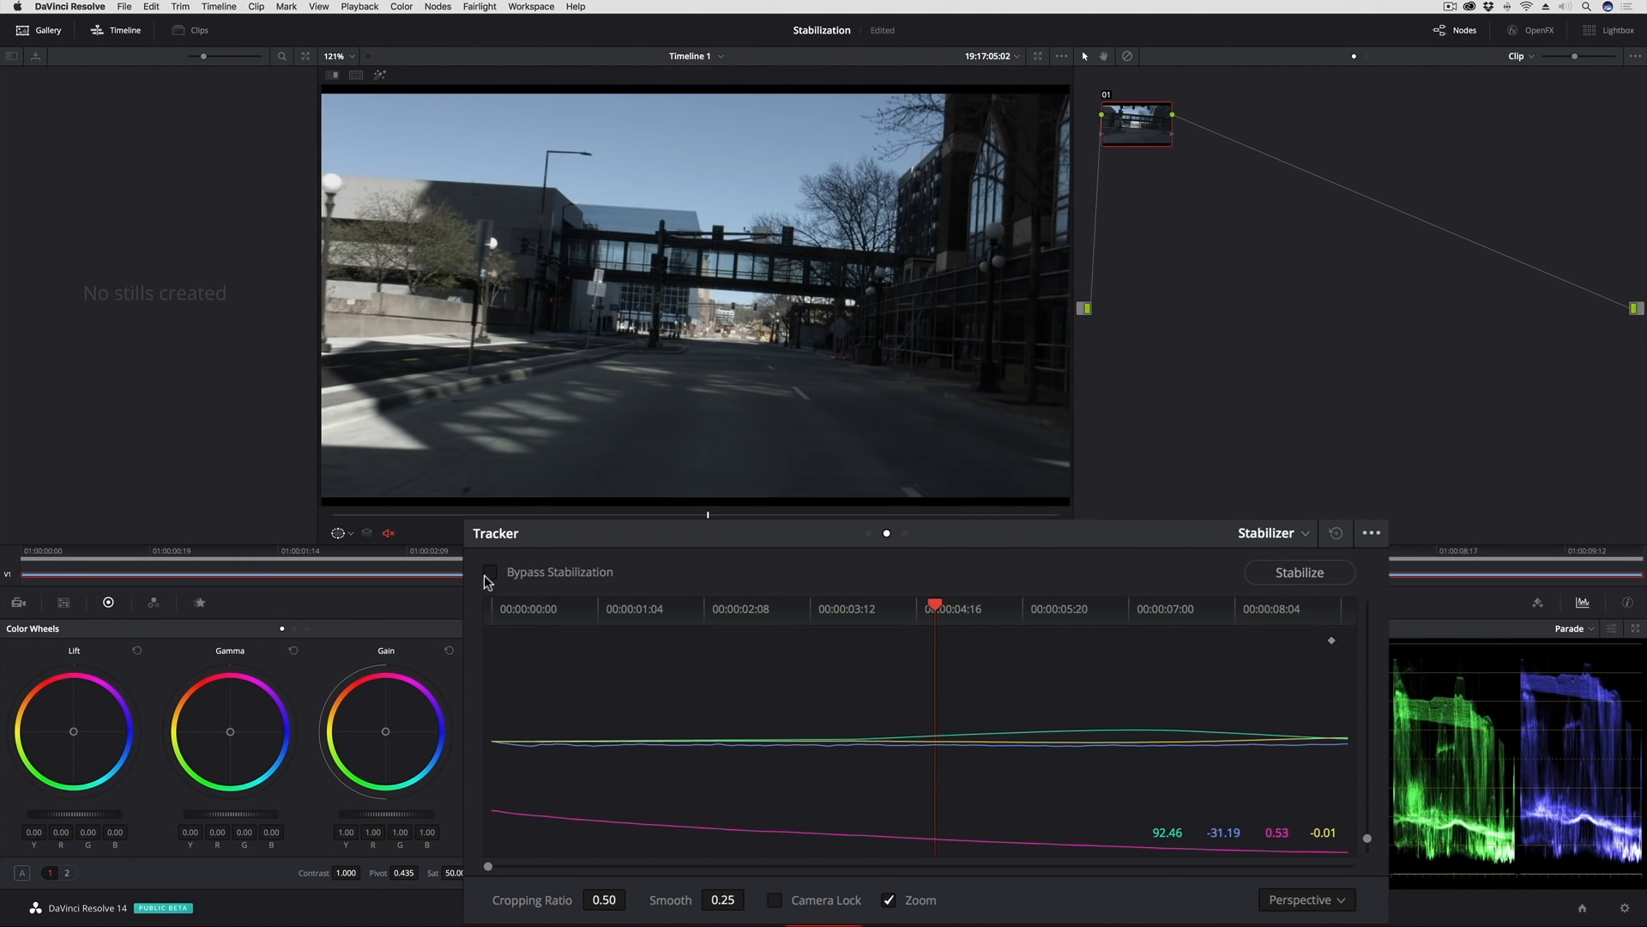
{"action": "left_click", "coordinate": [490, 571]}
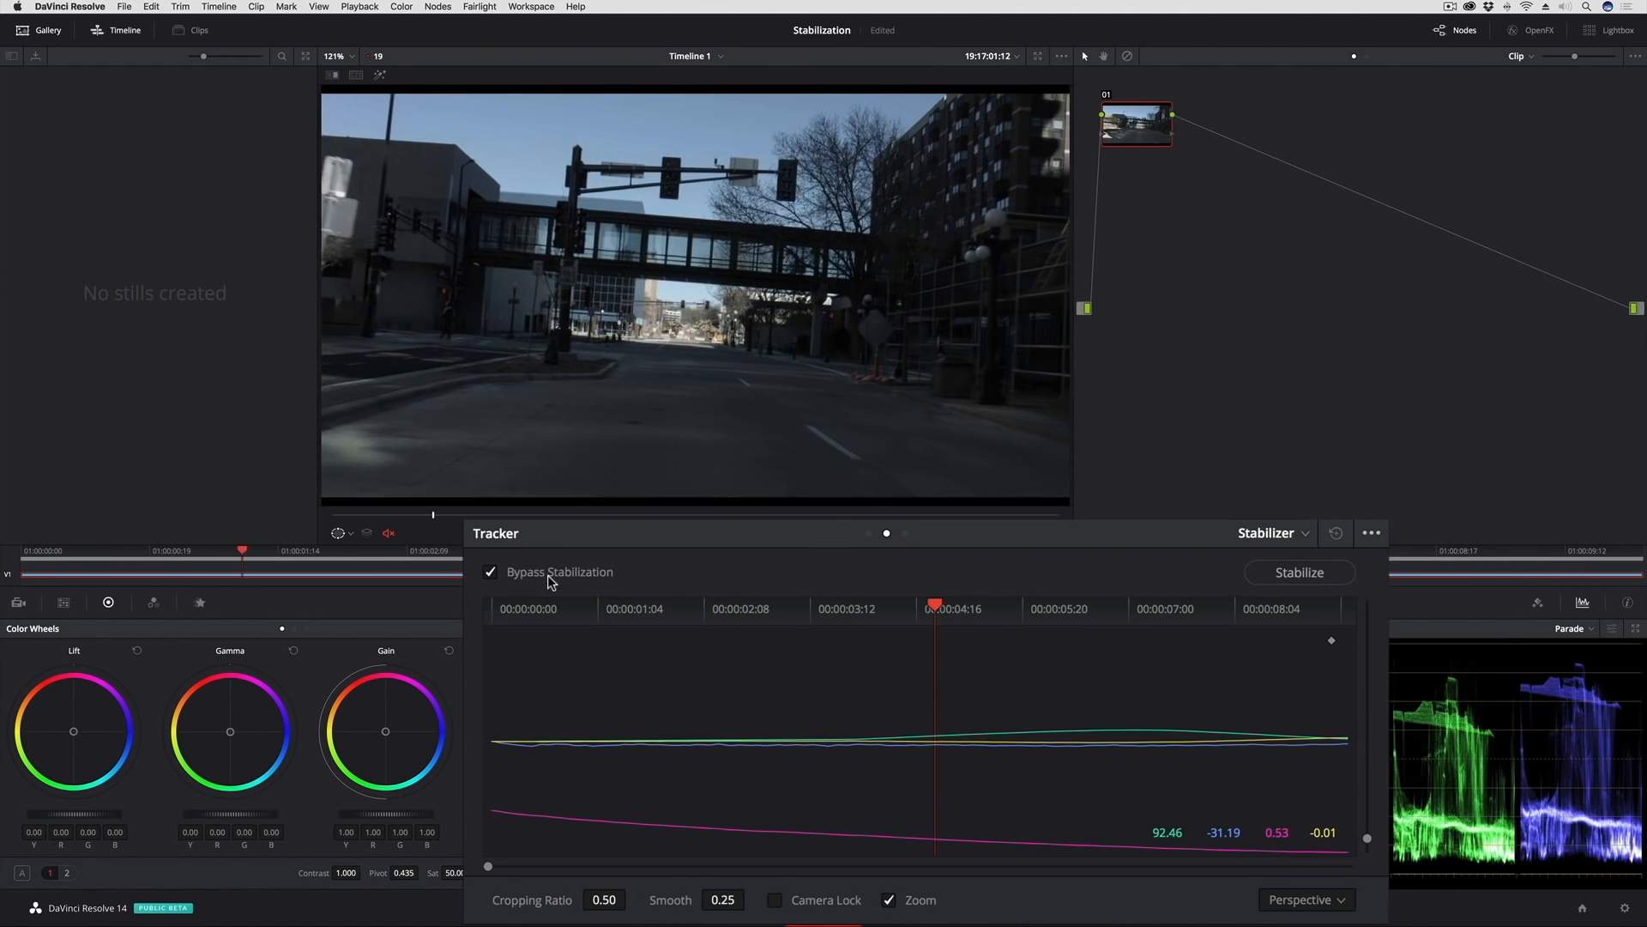
{"action": "left_click", "coordinate": [489, 572]}
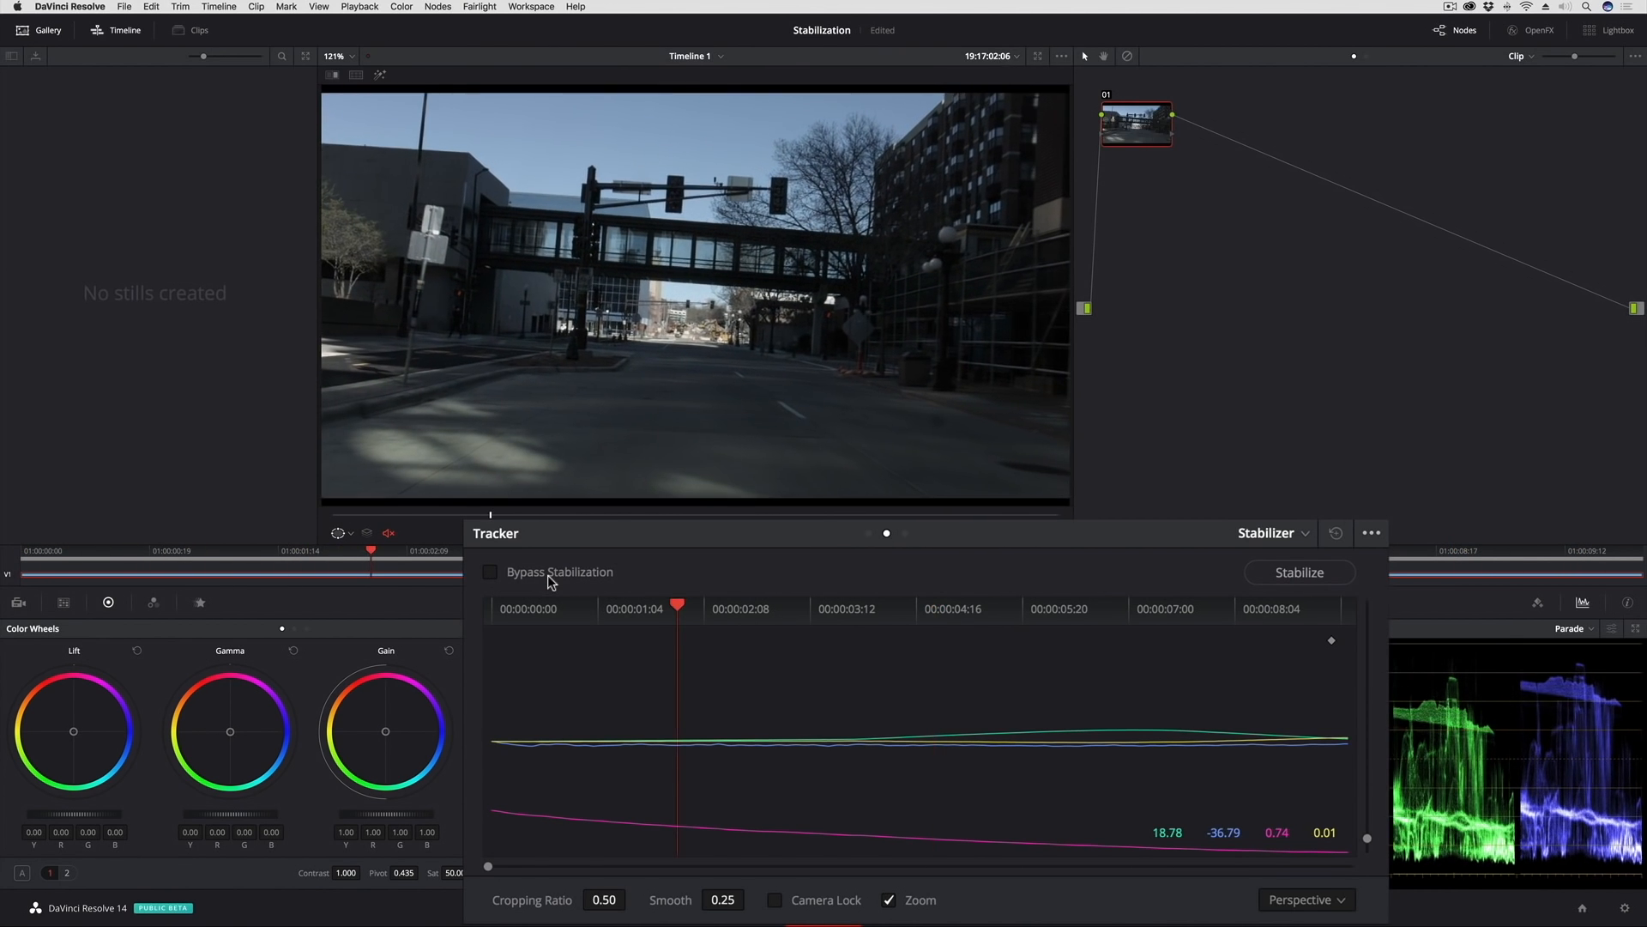